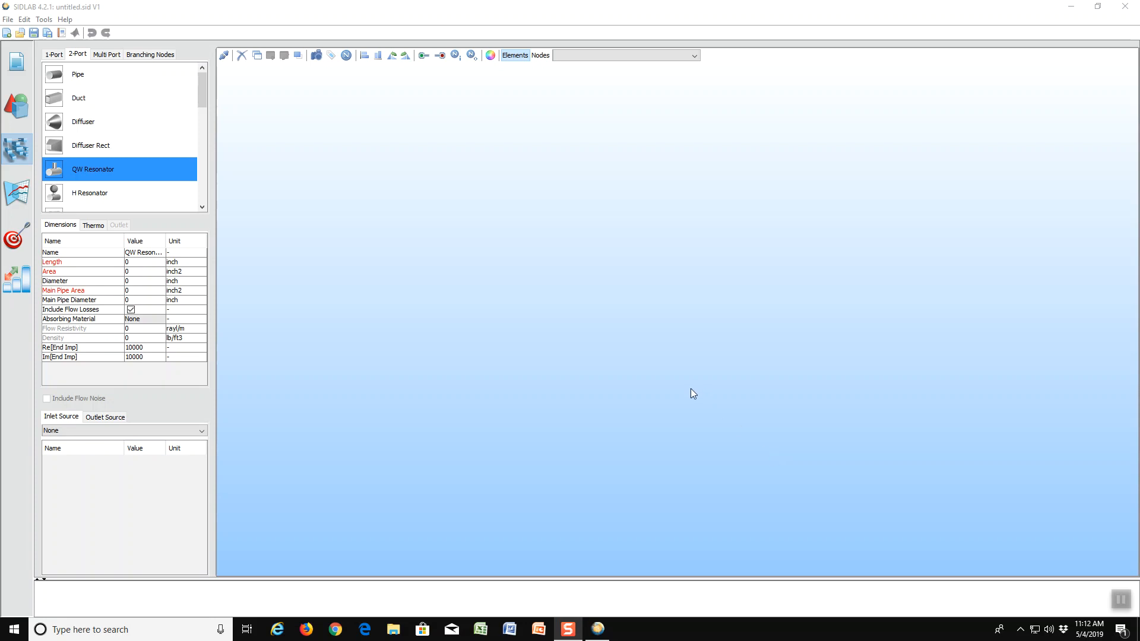
pyautogui.moveTo(718, 405)
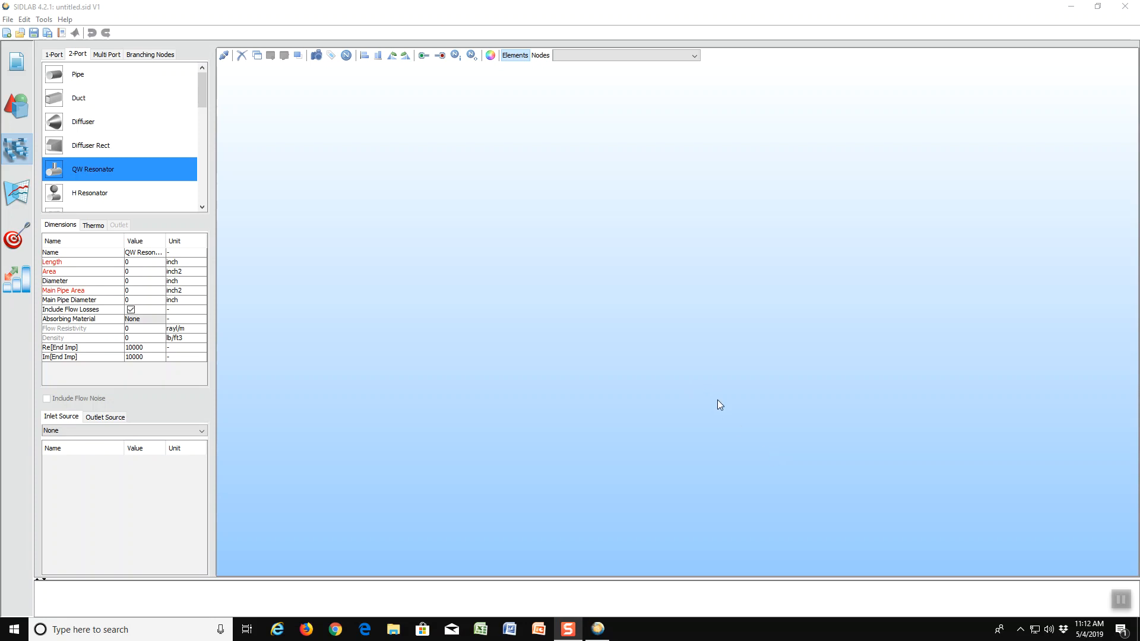
pyautogui.moveTo(658, 331)
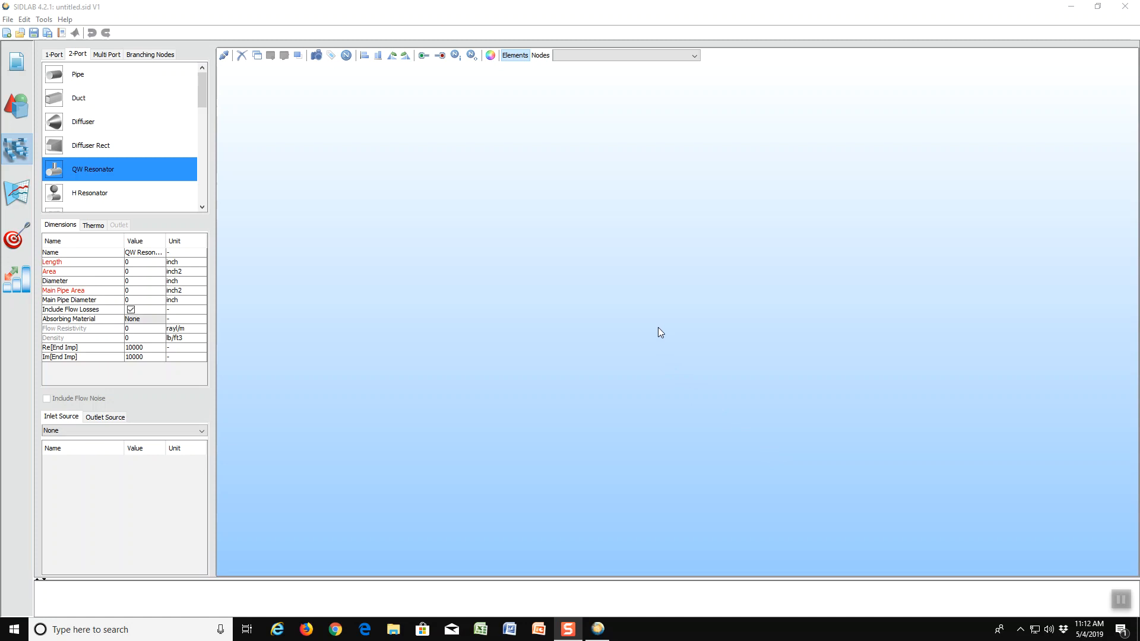
pyautogui.moveTo(781, 327)
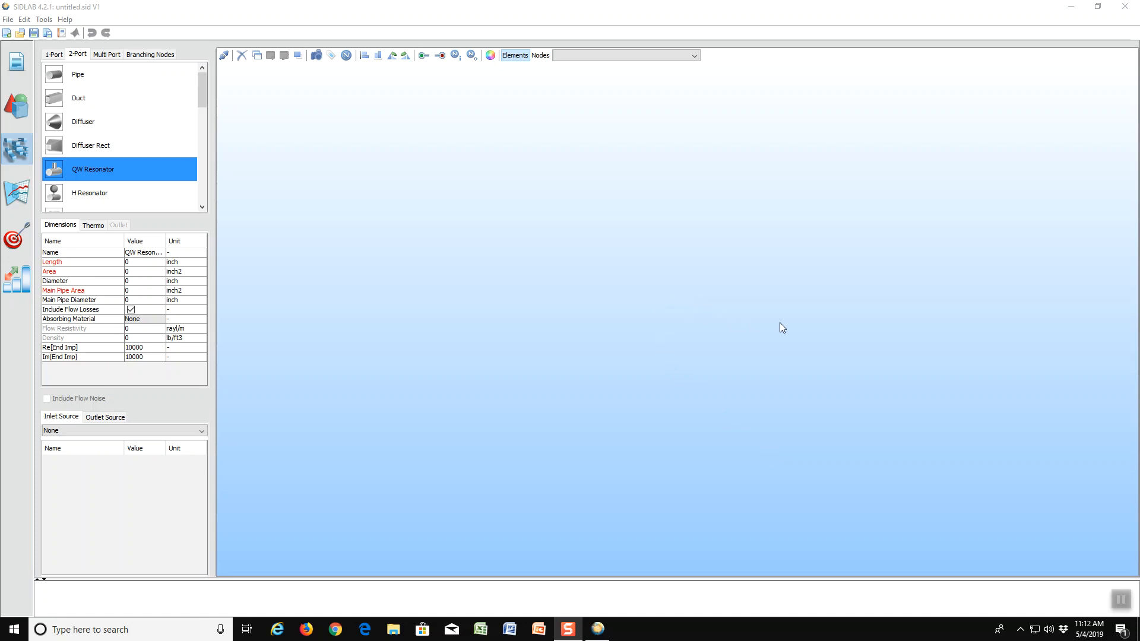
pyautogui.moveTo(301, 281)
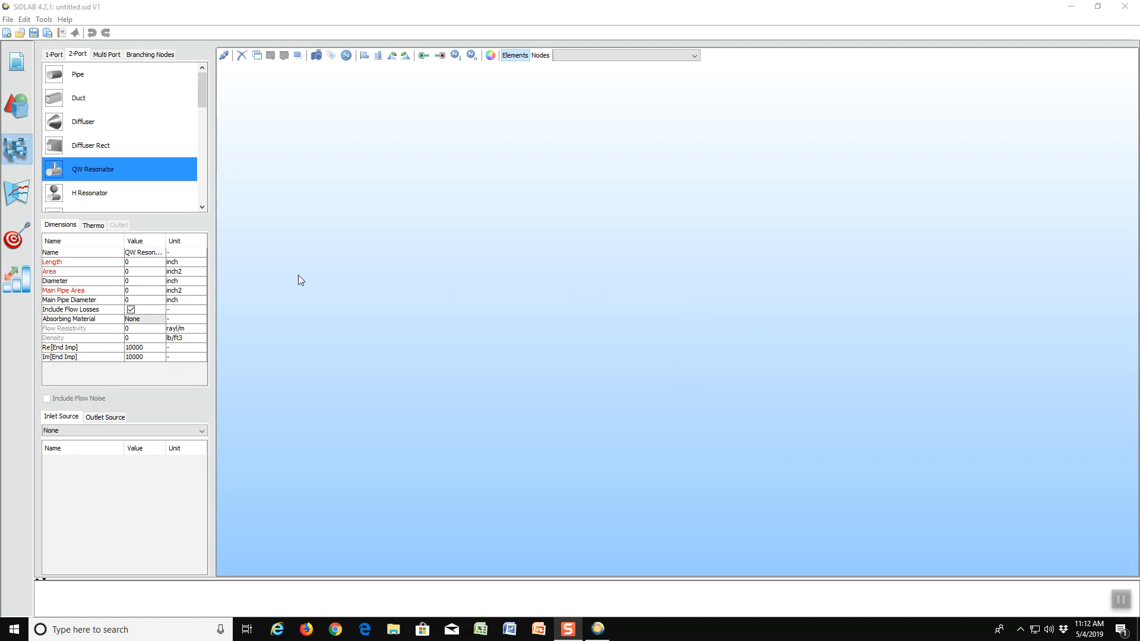
pyautogui.moveTo(360, 212)
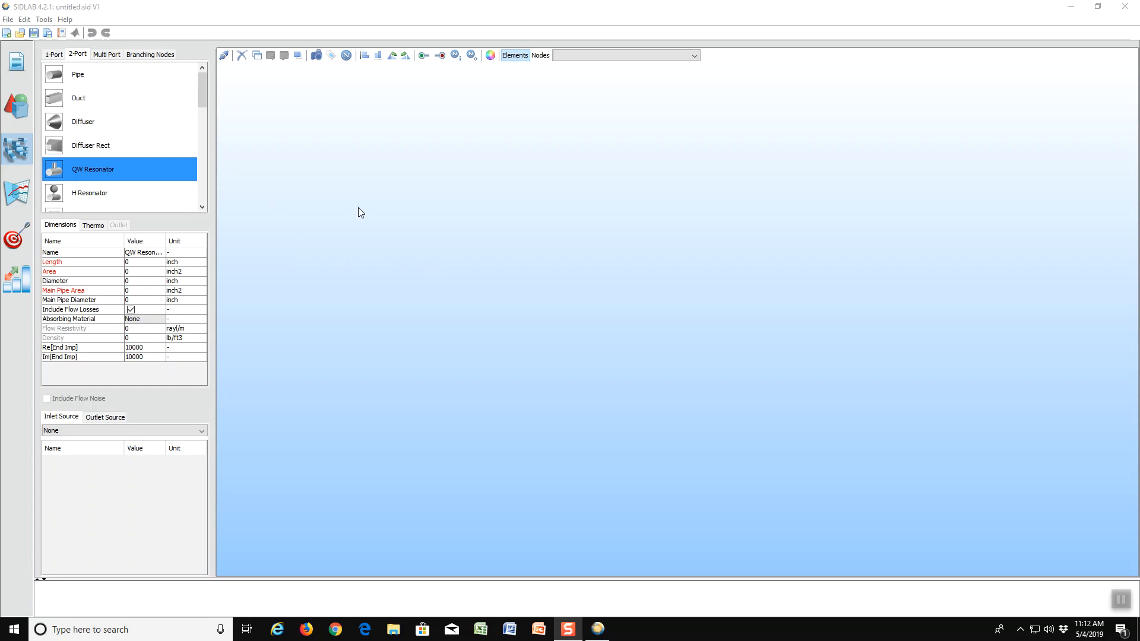
pyautogui.moveTo(55, 174)
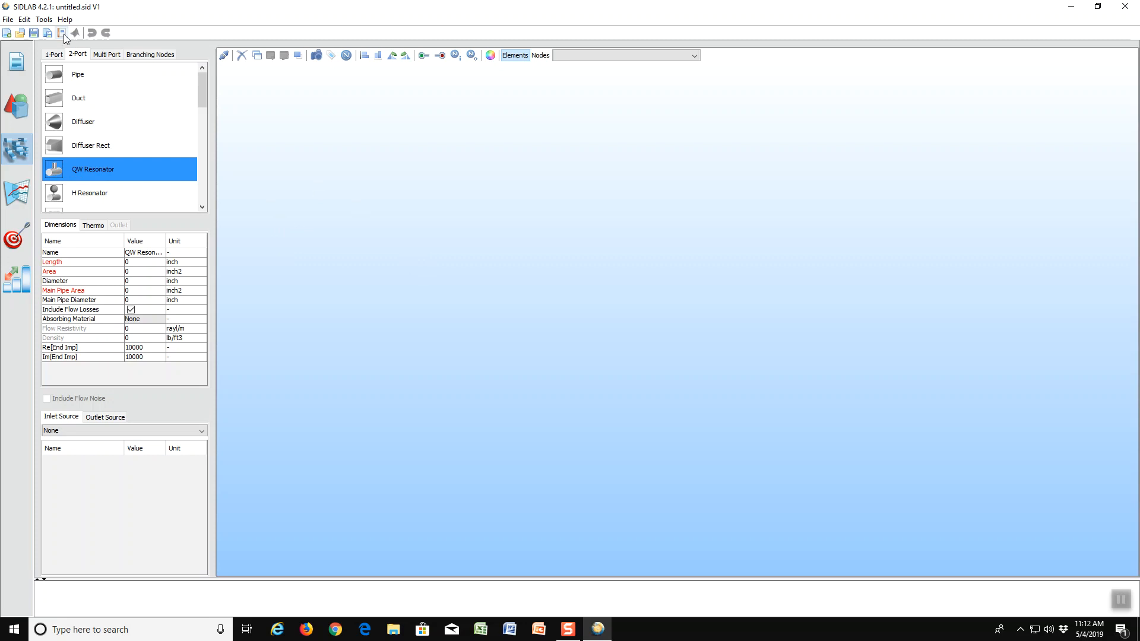
# Consult the user manual, then place and select a QW Resonator with inlet and outlet nodes.
pyautogui.click(65, 19)
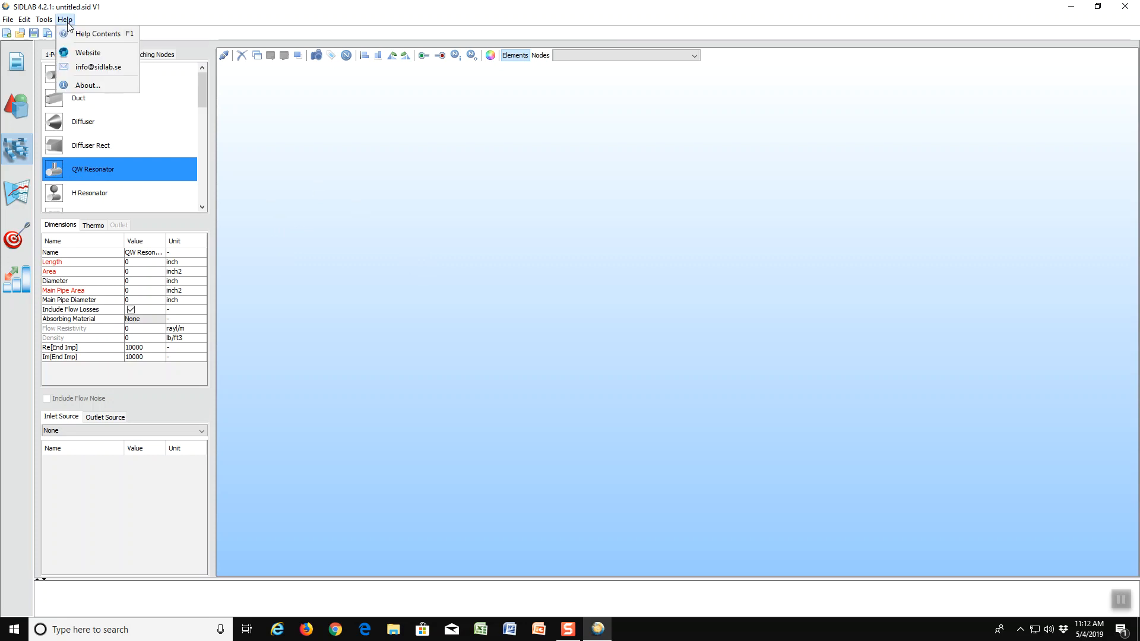
pyautogui.click(98, 33)
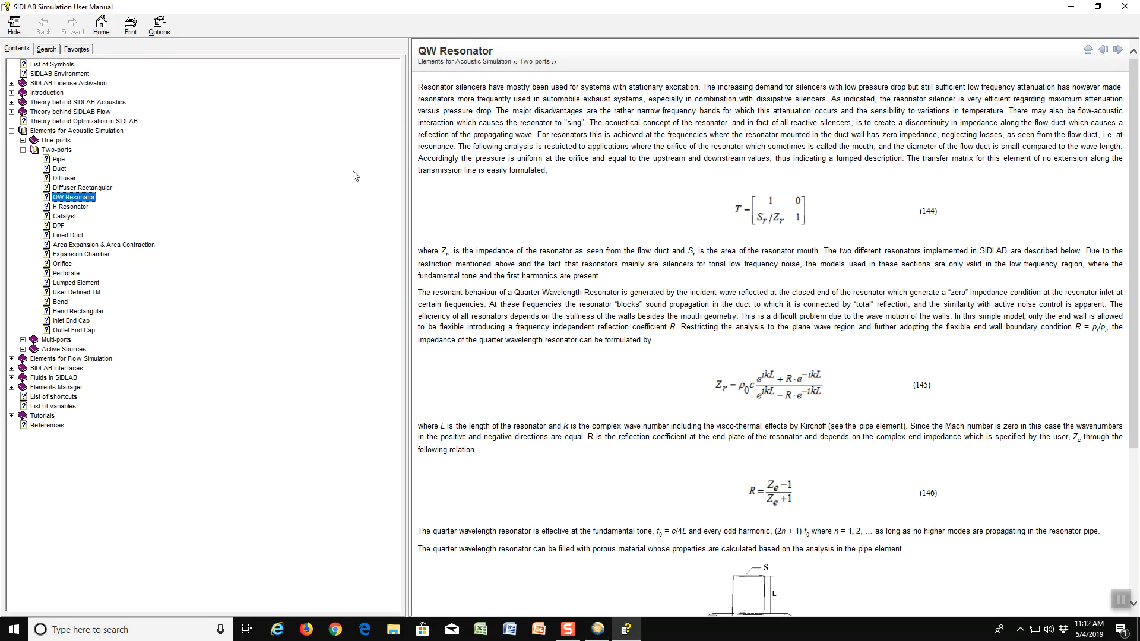
pyautogui.moveTo(291, 197)
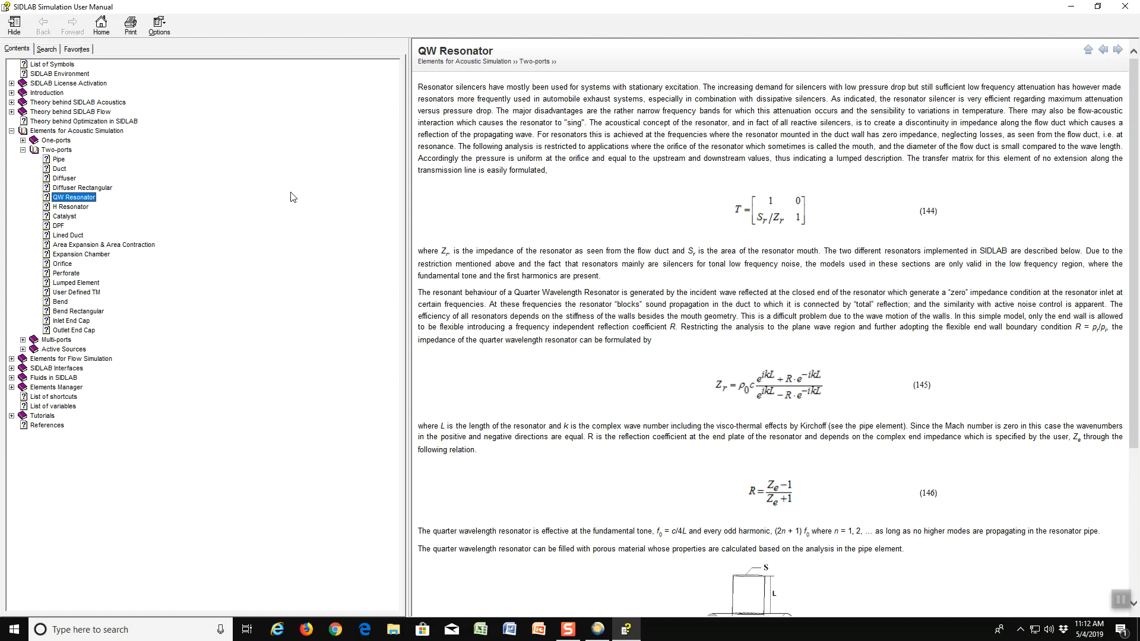
pyautogui.moveTo(247, 210)
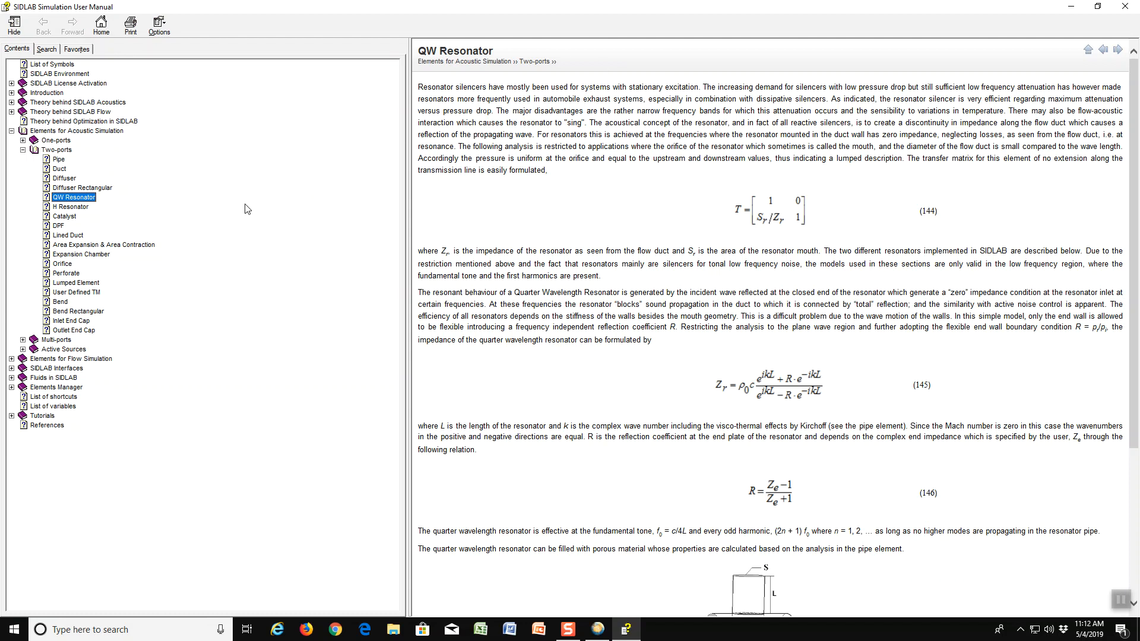
pyautogui.moveTo(280, 191)
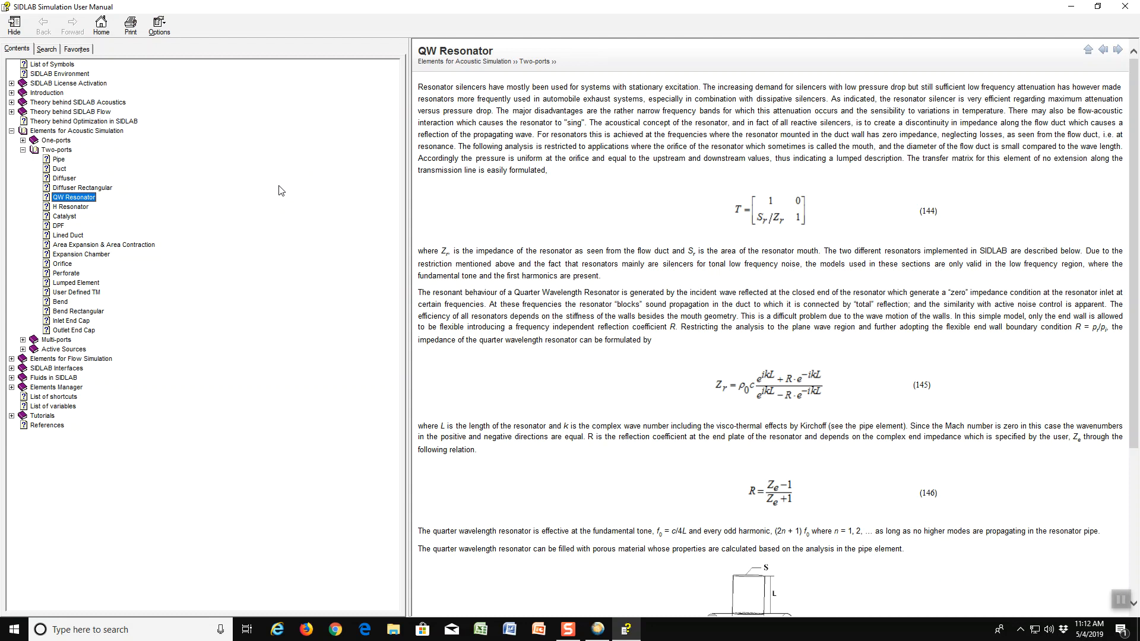
pyautogui.moveTo(289, 200)
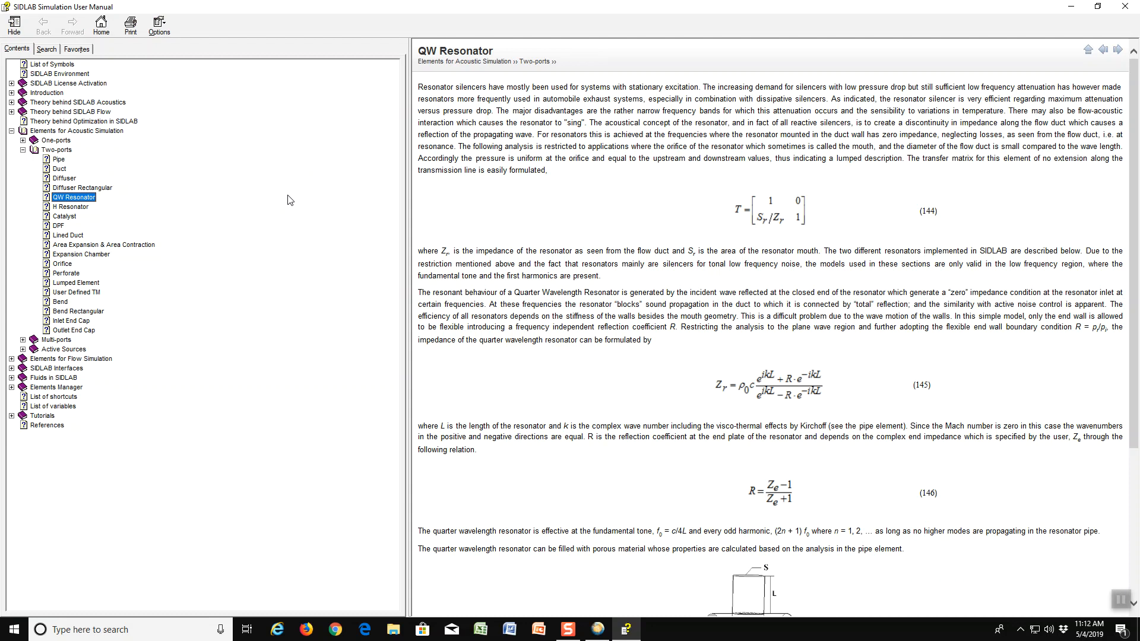
pyautogui.moveTo(479, 142)
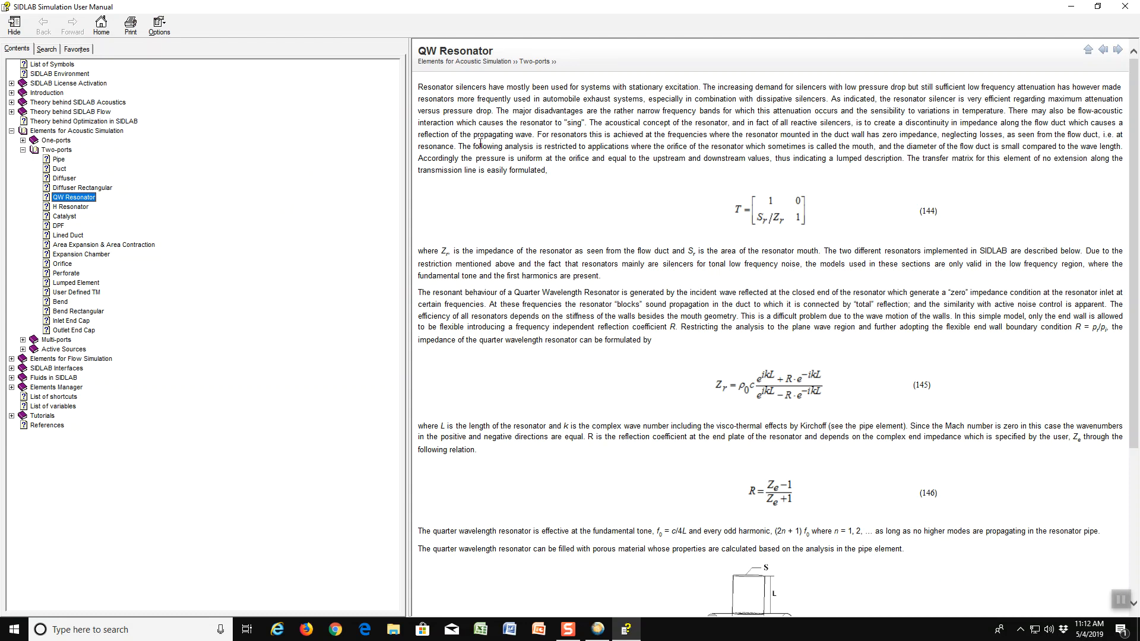
pyautogui.moveTo(527, 128)
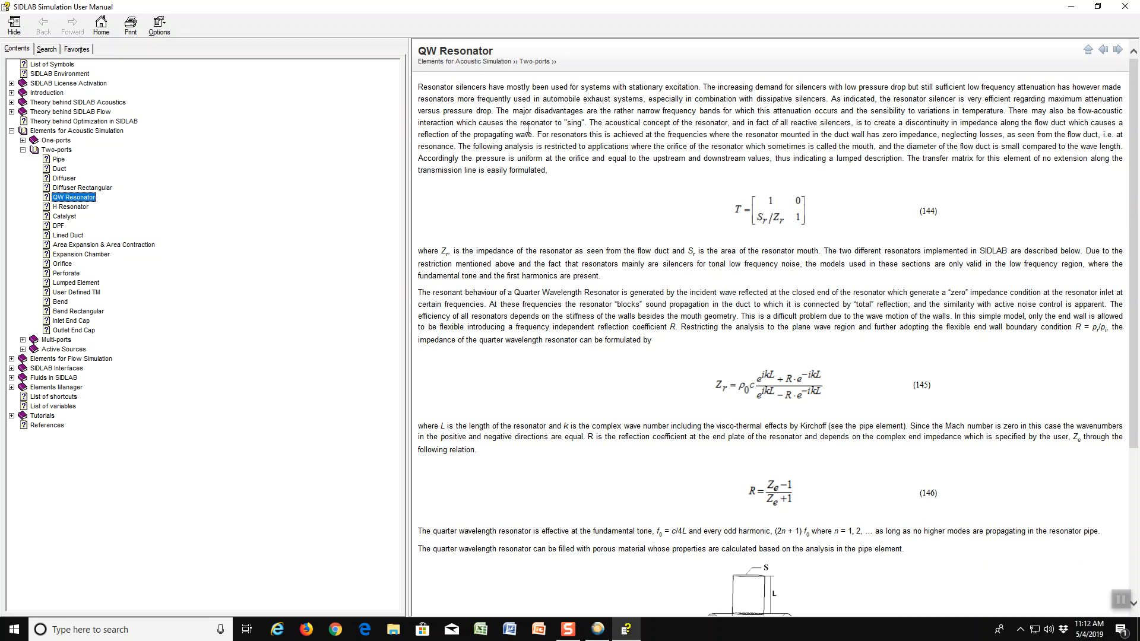
pyautogui.moveTo(719, 140)
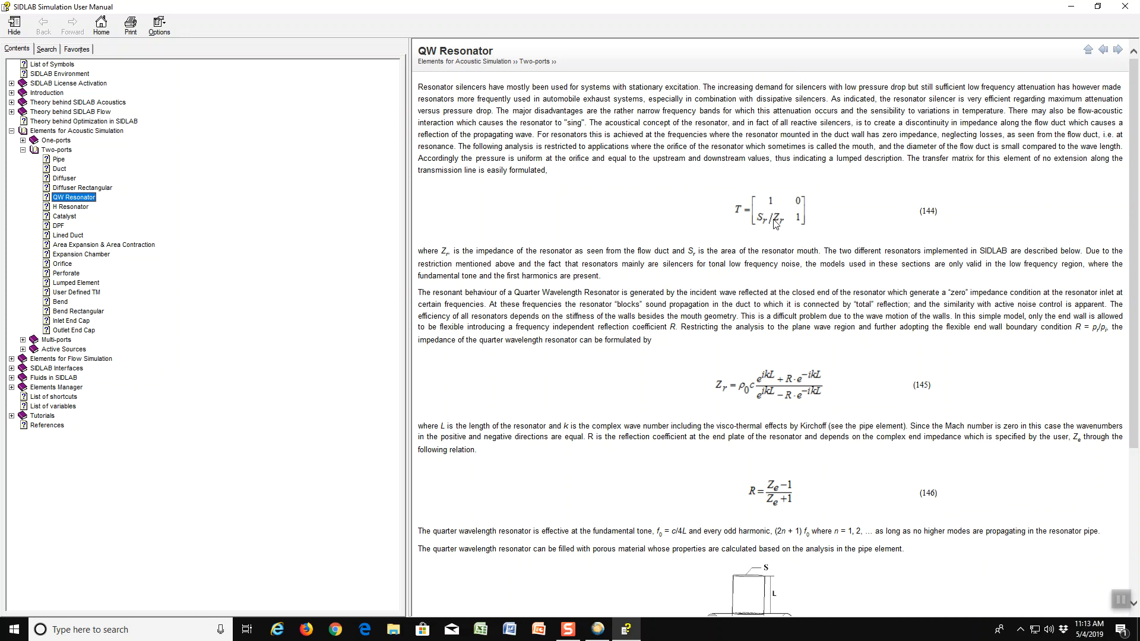
pyautogui.moveTo(790, 234)
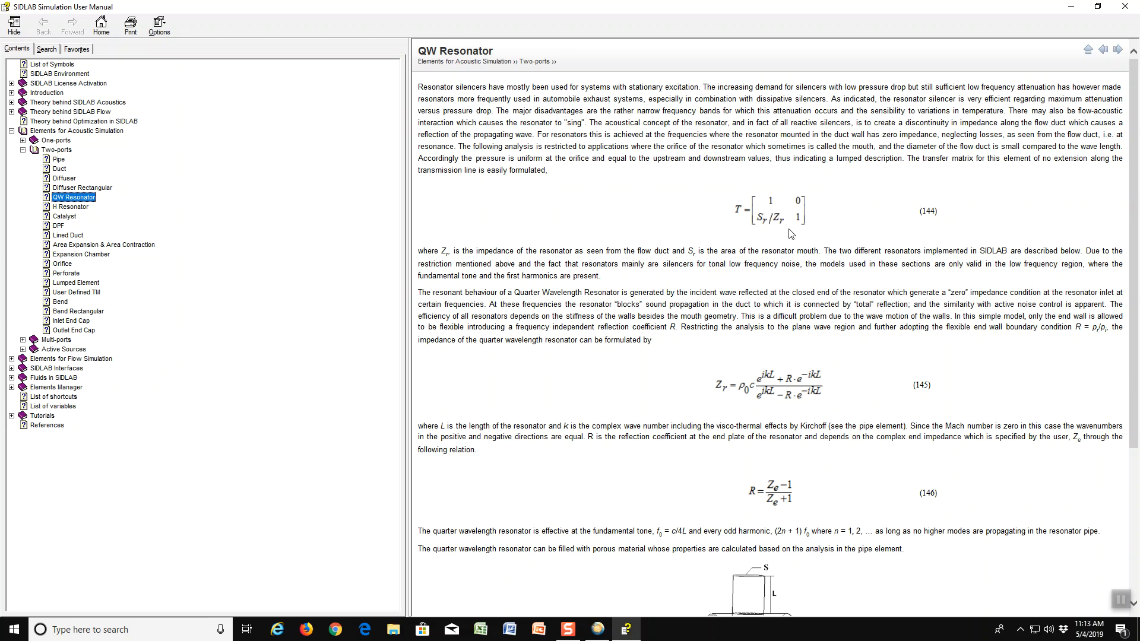
pyautogui.moveTo(777, 218)
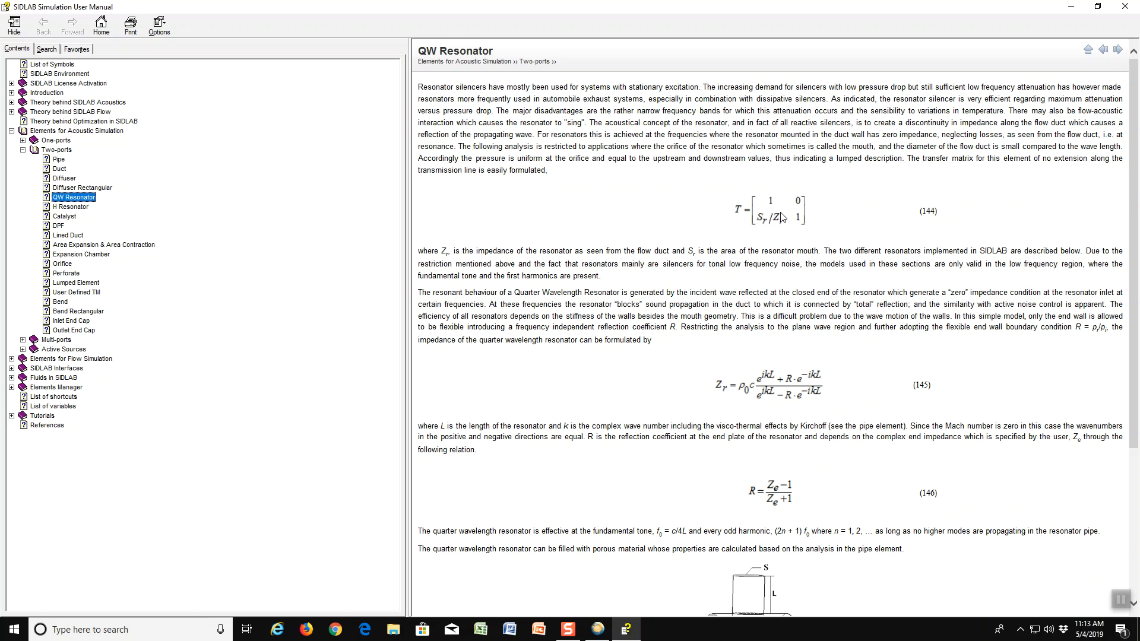
pyautogui.moveTo(812, 210)
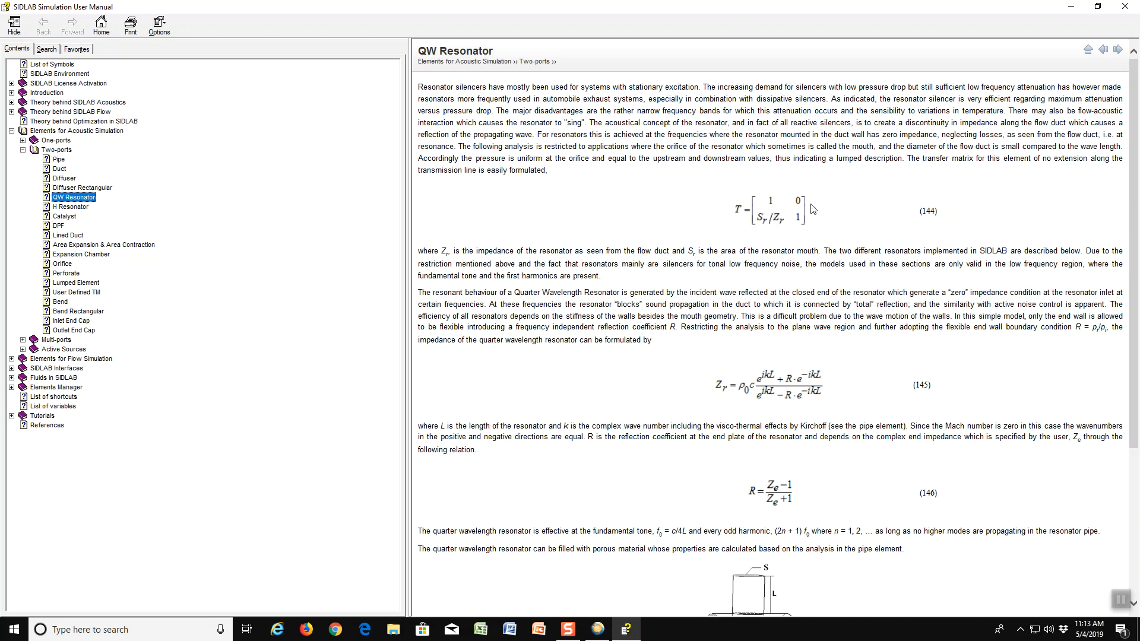
pyautogui.moveTo(587, 505)
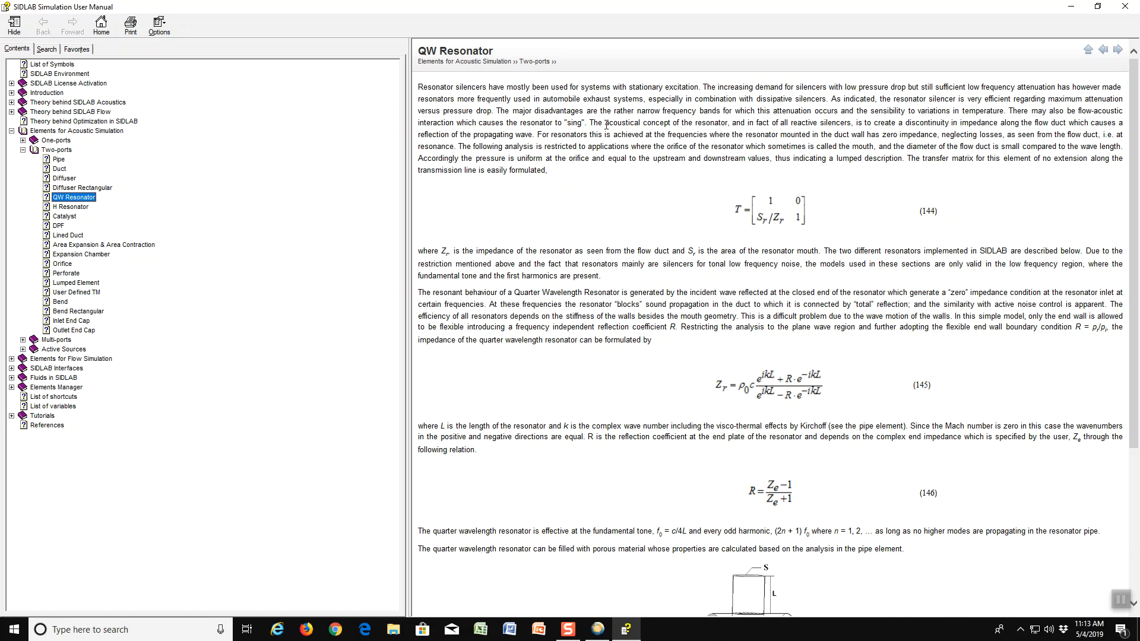
pyautogui.moveTo(1090, 85)
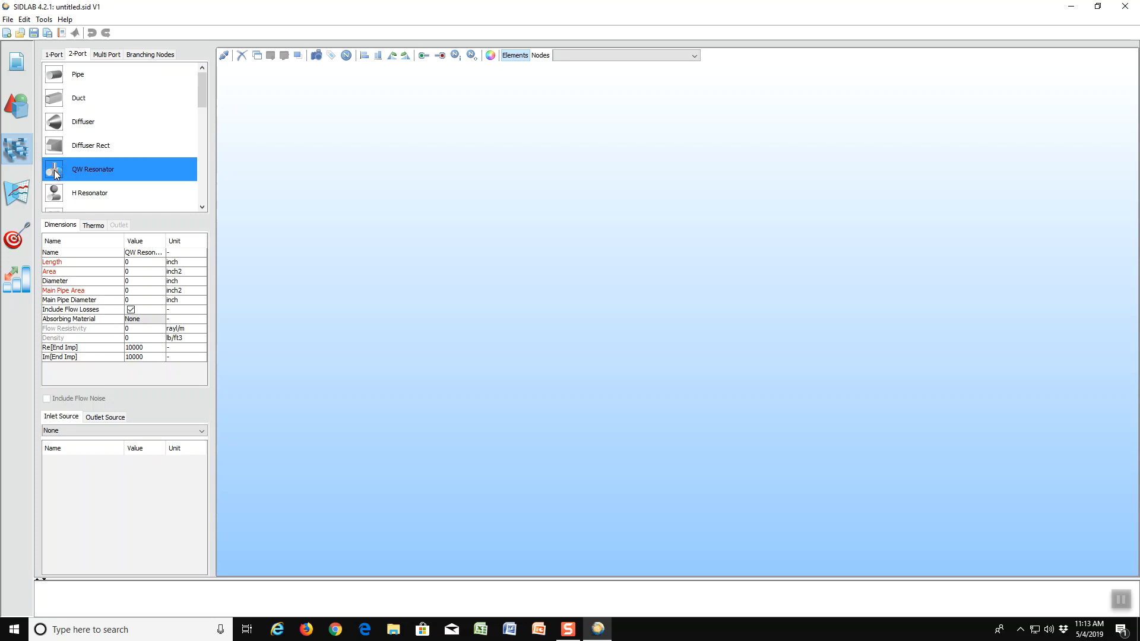
pyautogui.click(601, 267)
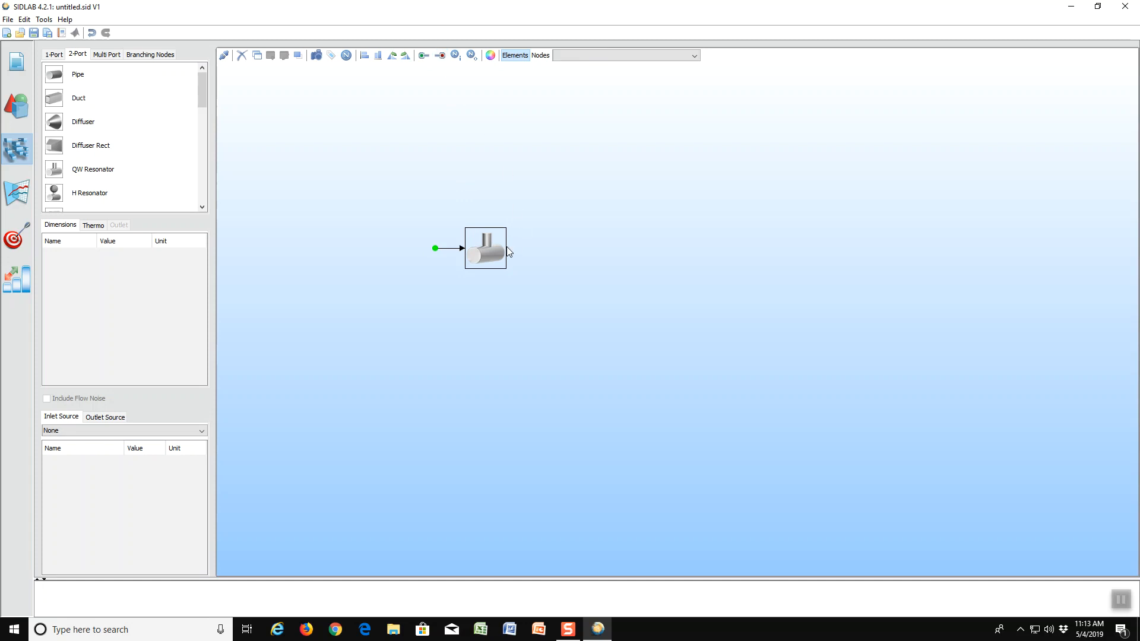
pyautogui.click(506, 249)
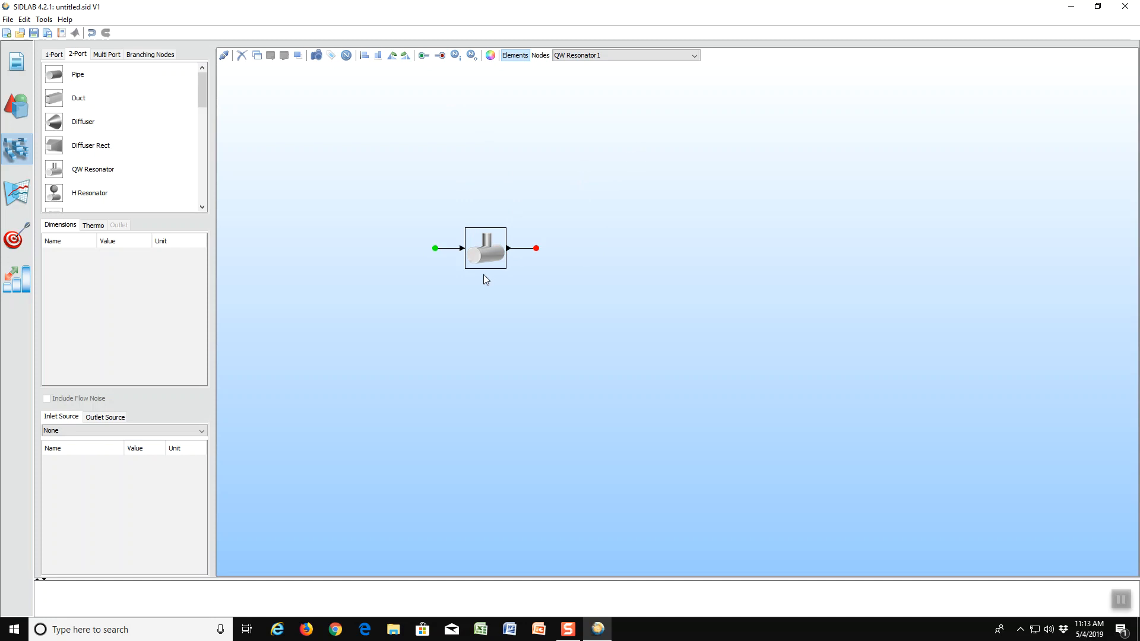
pyautogui.click(485, 248)
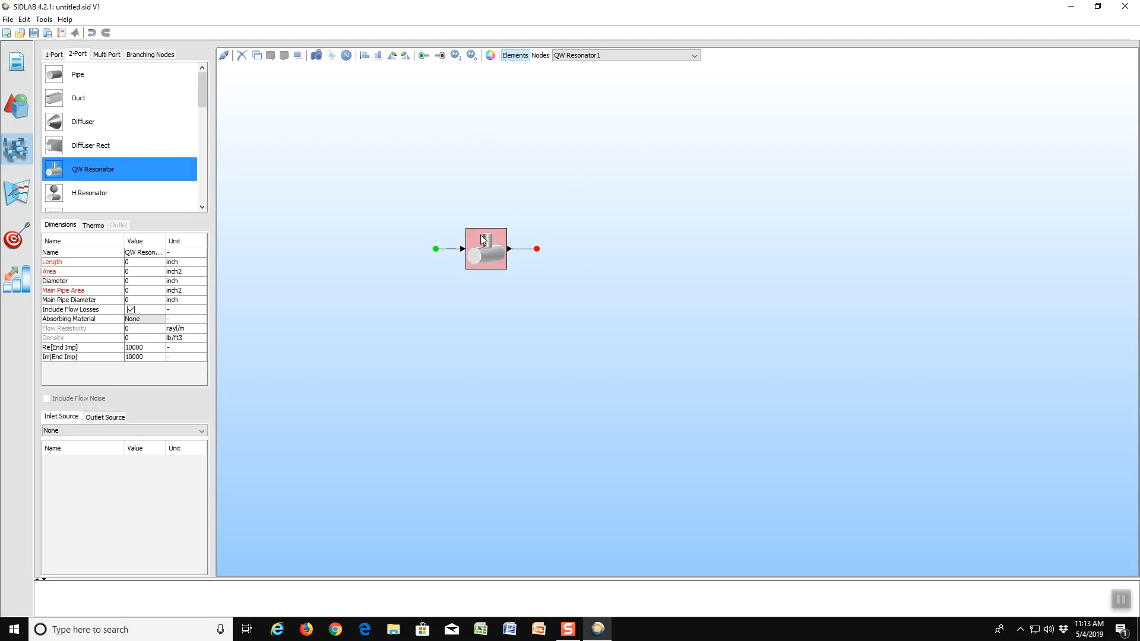
pyautogui.moveTo(499, 178)
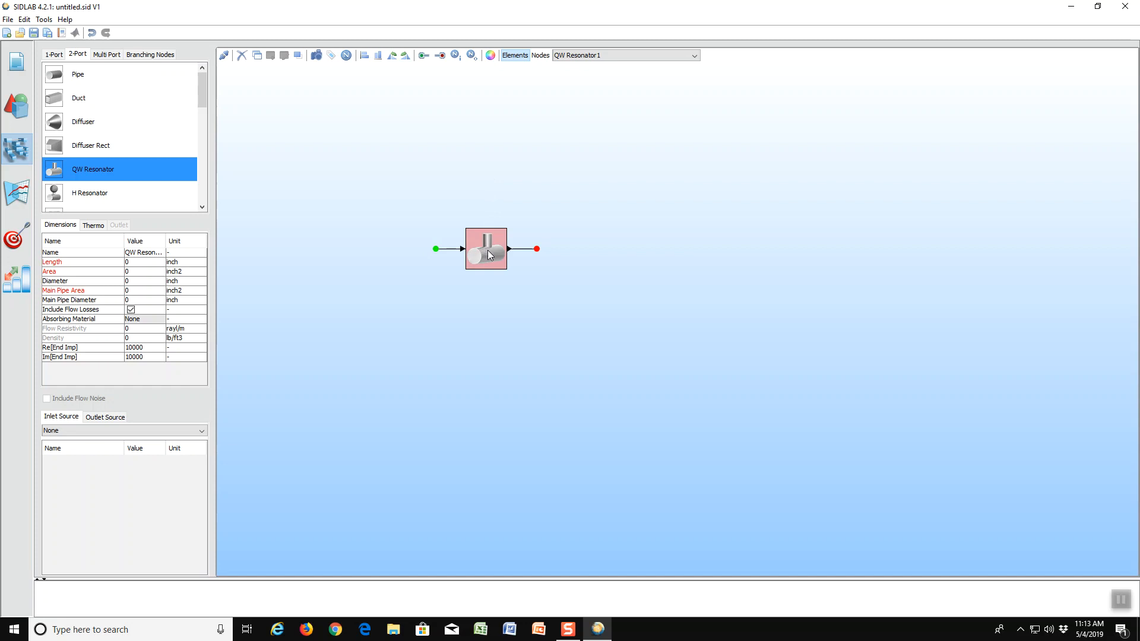
pyautogui.moveTo(140, 272)
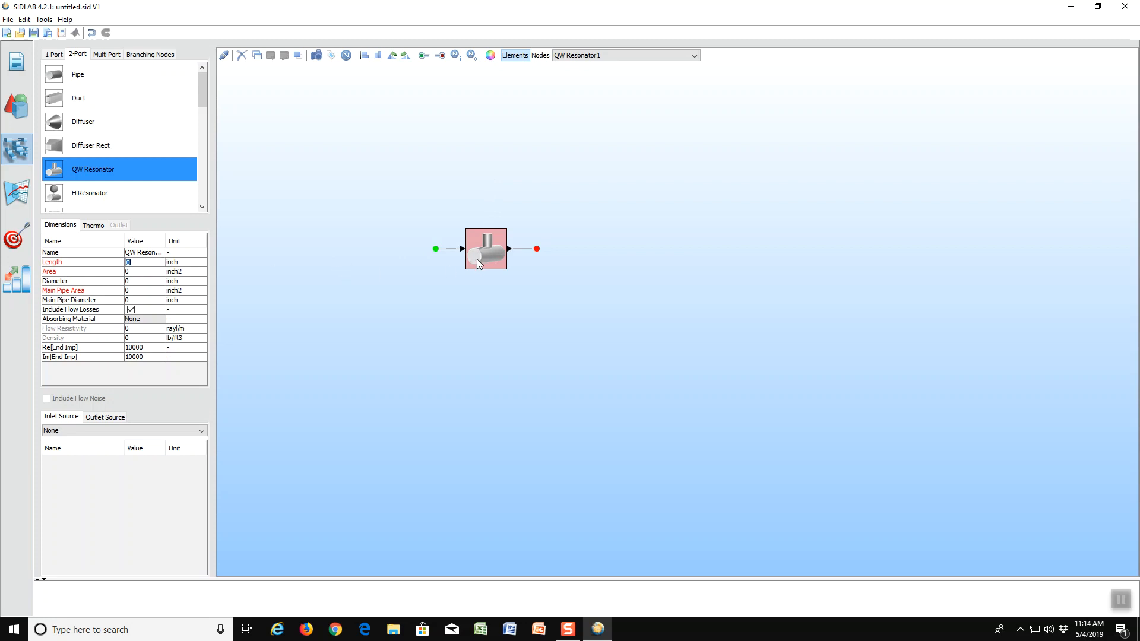
pyautogui.moveTo(489, 249)
pyautogui.write('15')
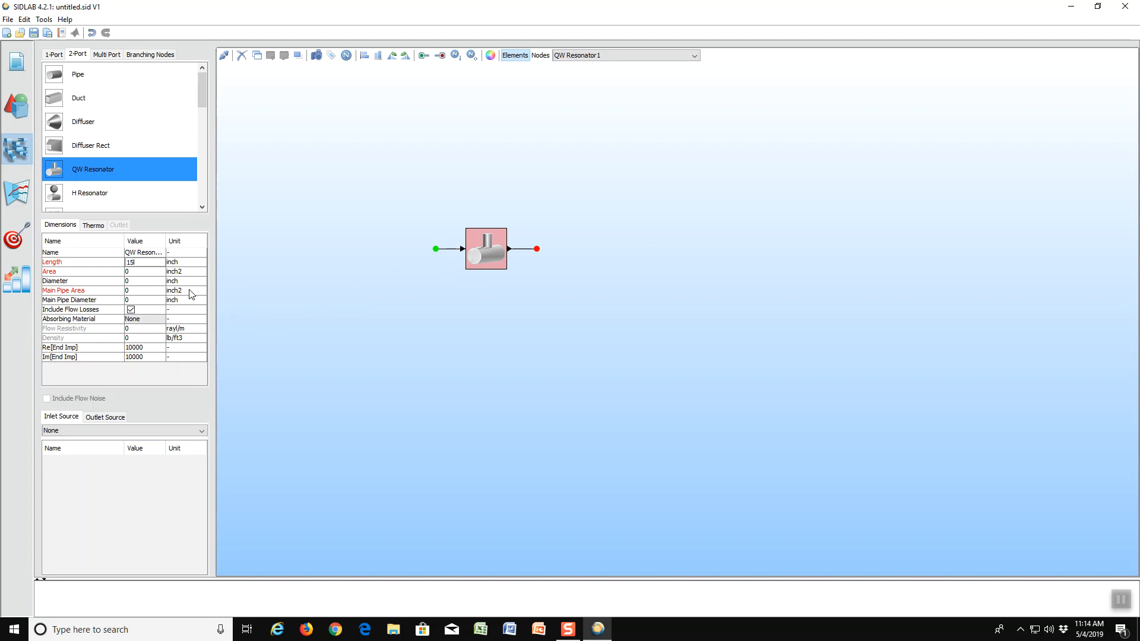
# Enter QW Resonator1 dimensions: length 15 inch, diameter 1 inch, main pipe diameter 2 inch.
pyautogui.click(135, 271)
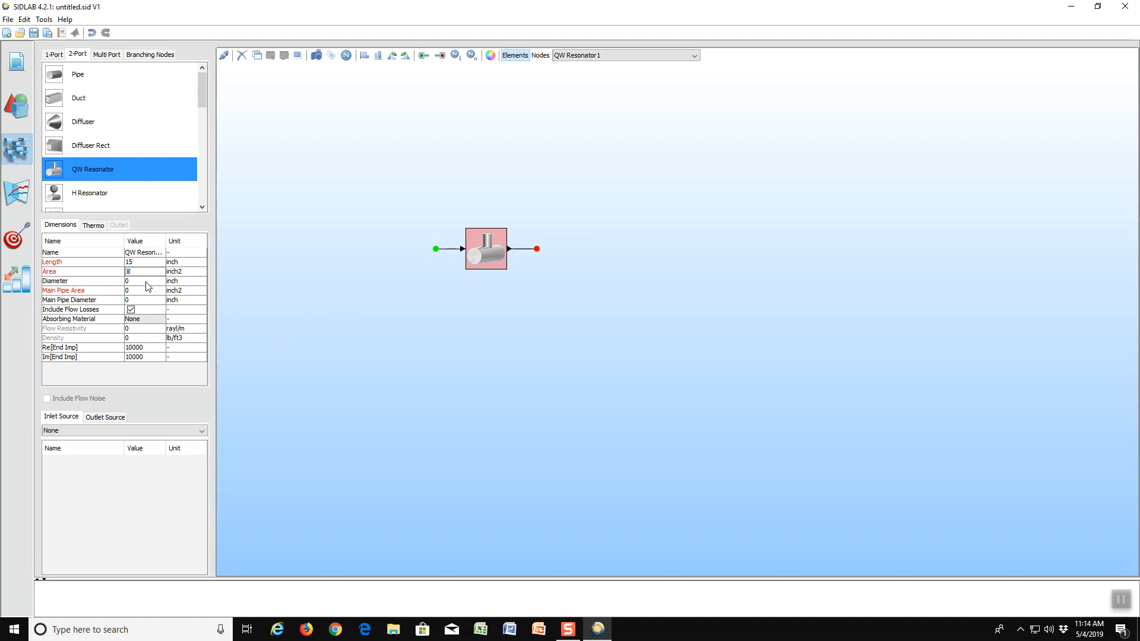
pyautogui.click(143, 281)
pyautogui.write('1')
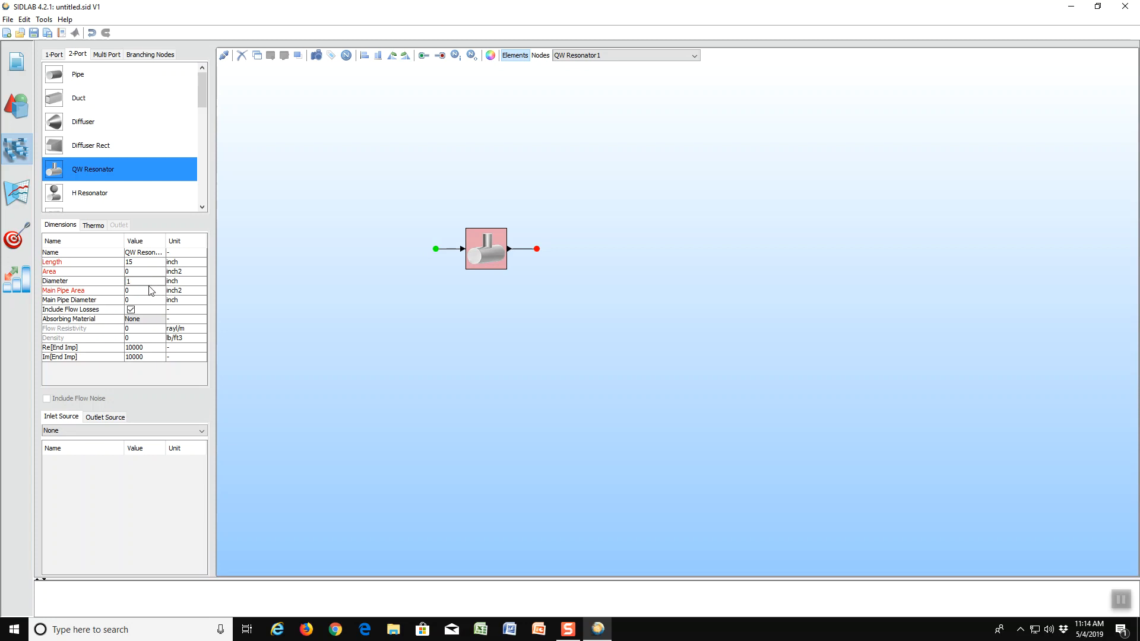
pyautogui.click(146, 290)
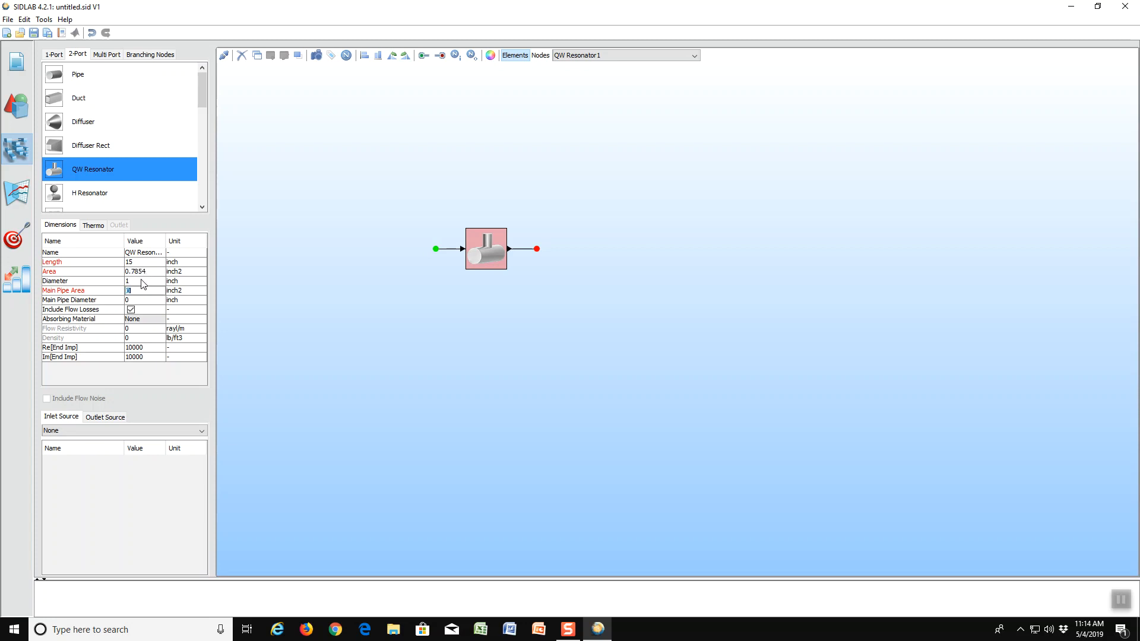
pyautogui.moveTo(97, 303)
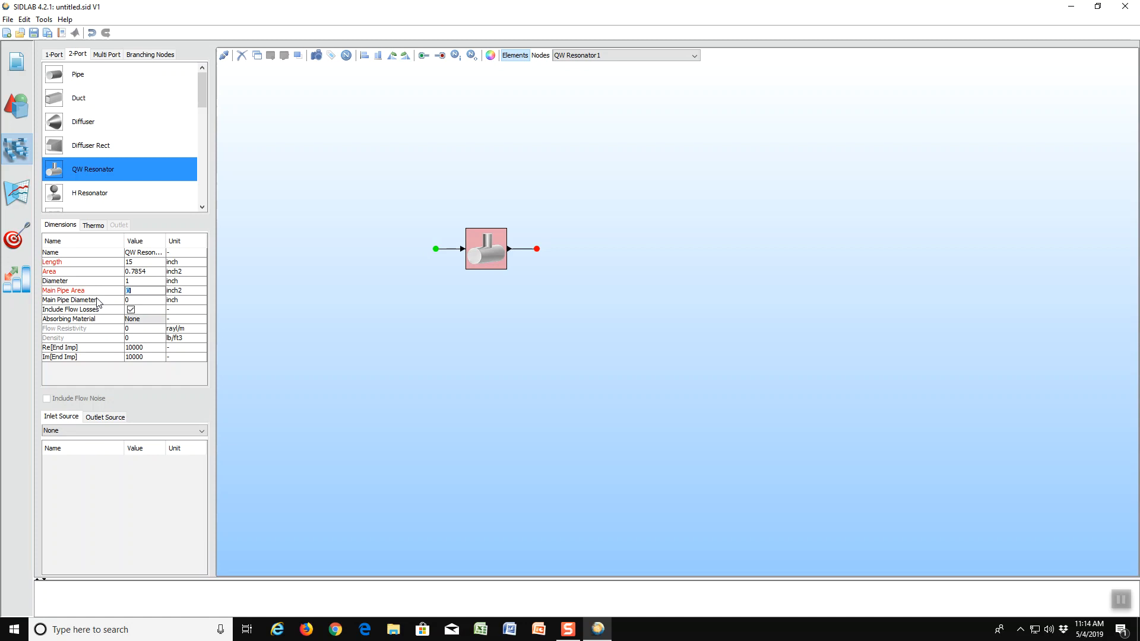
pyautogui.moveTo(136, 304)
pyautogui.write('2')
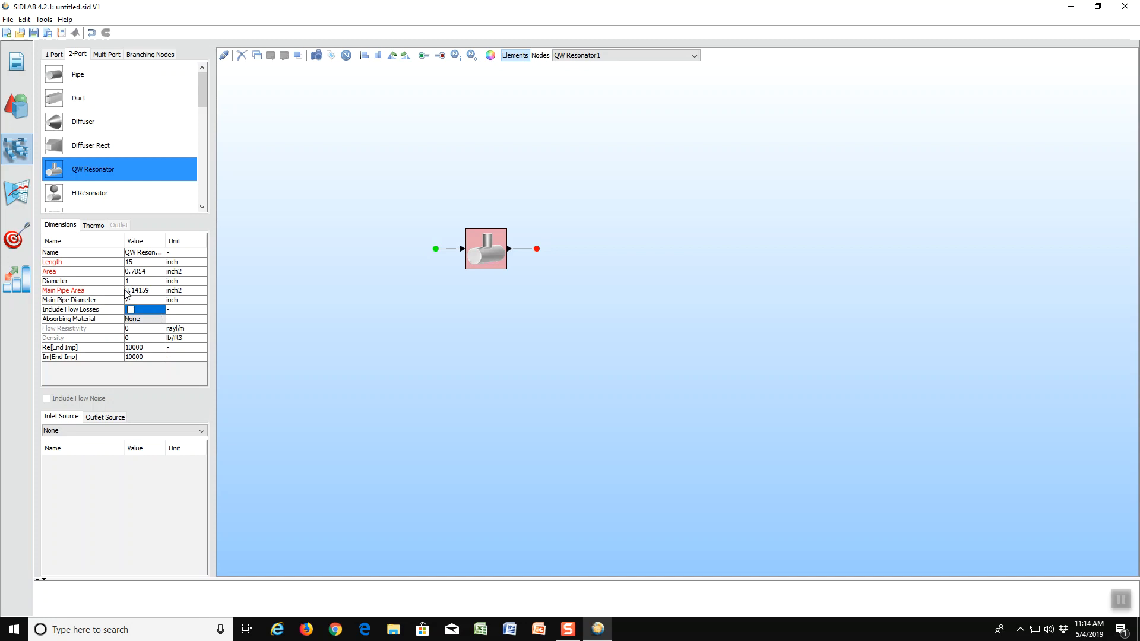
pyautogui.moveTo(125, 297)
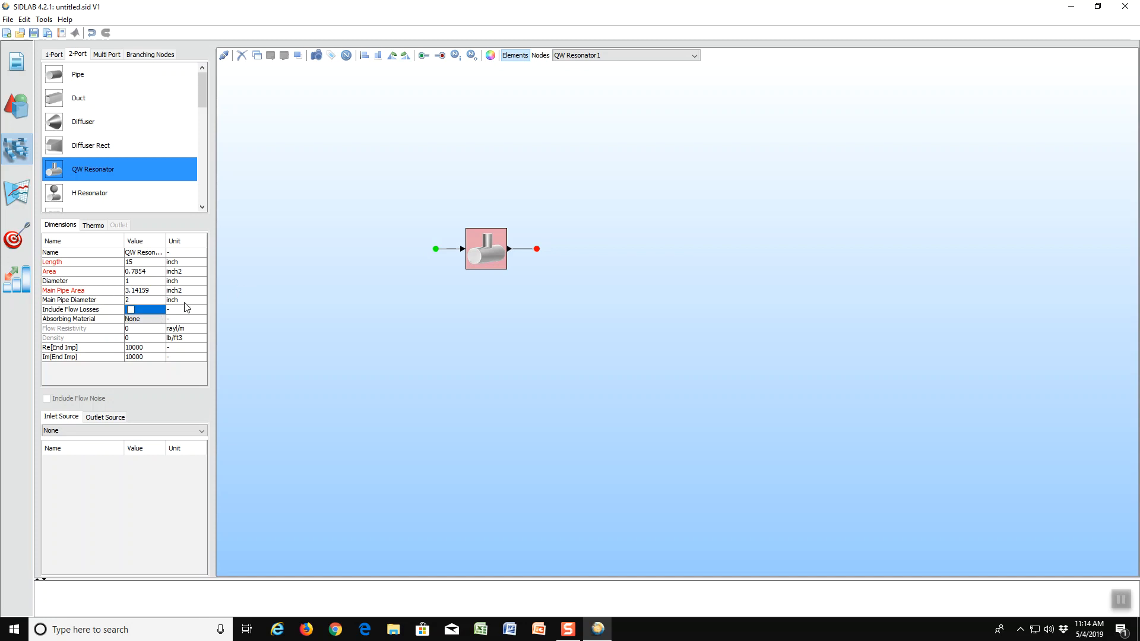
pyautogui.moveTo(517, 253)
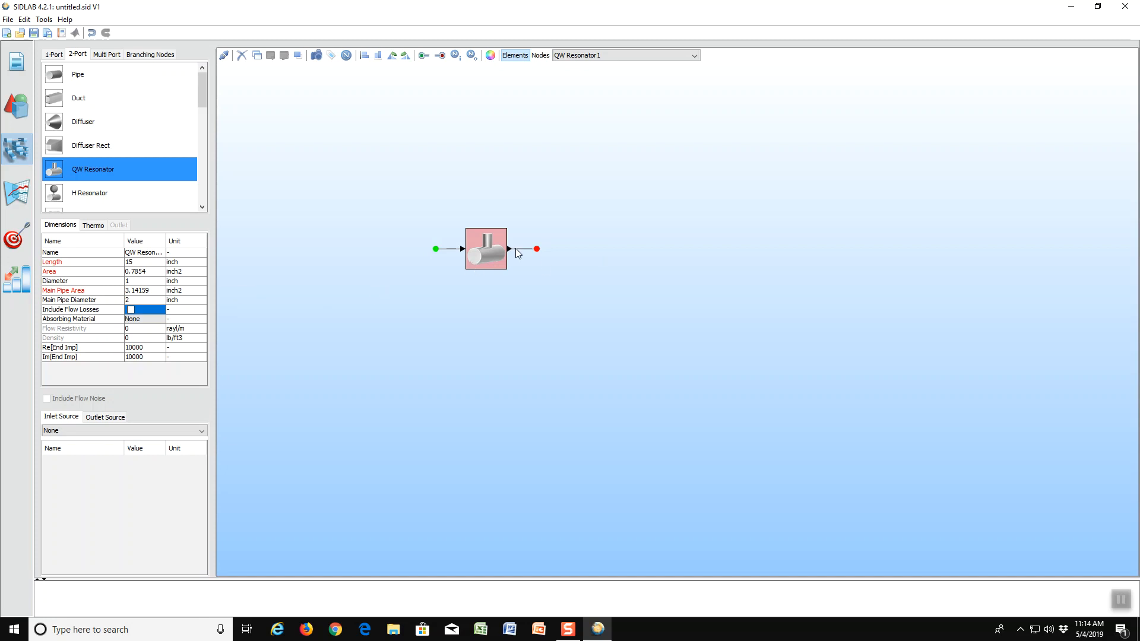
pyautogui.moveTo(465, 263)
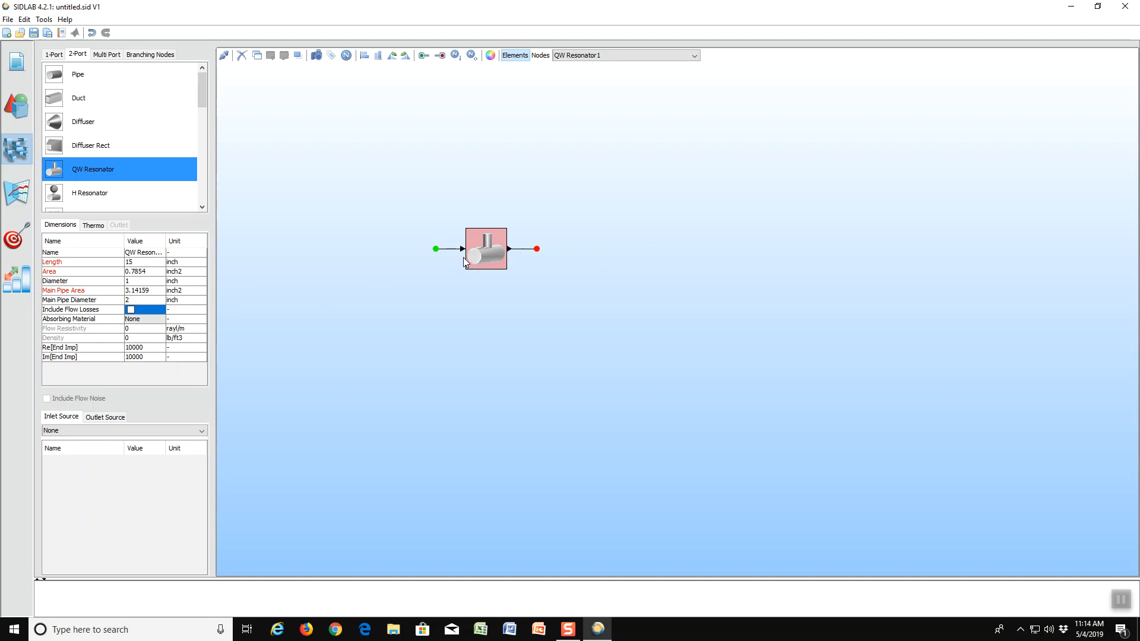
pyautogui.moveTo(484, 253)
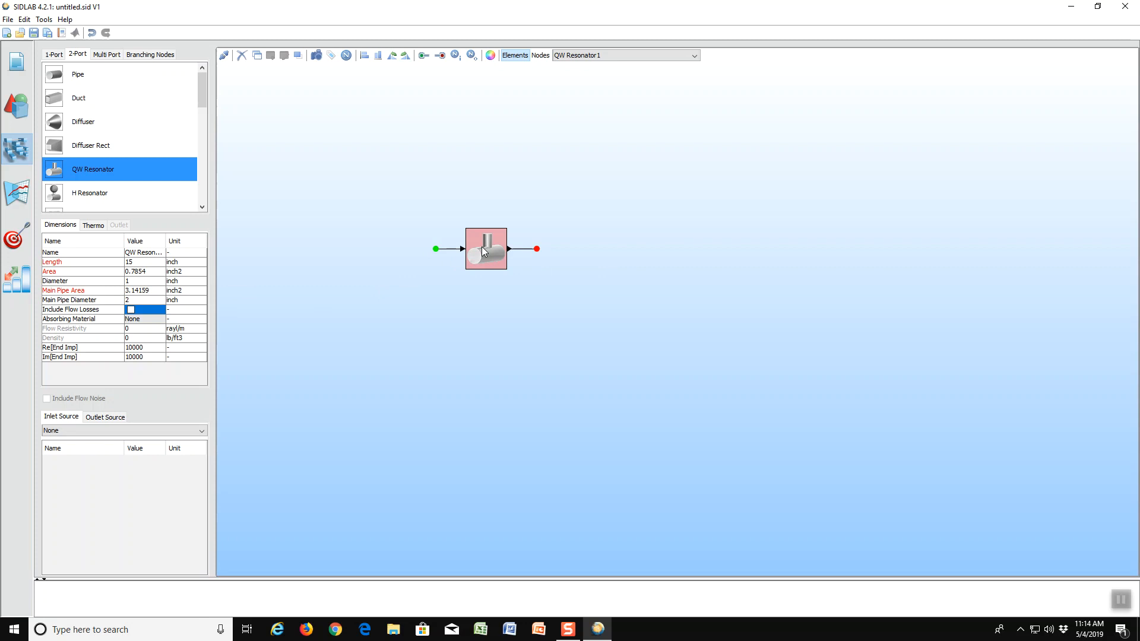
pyautogui.moveTo(485, 263)
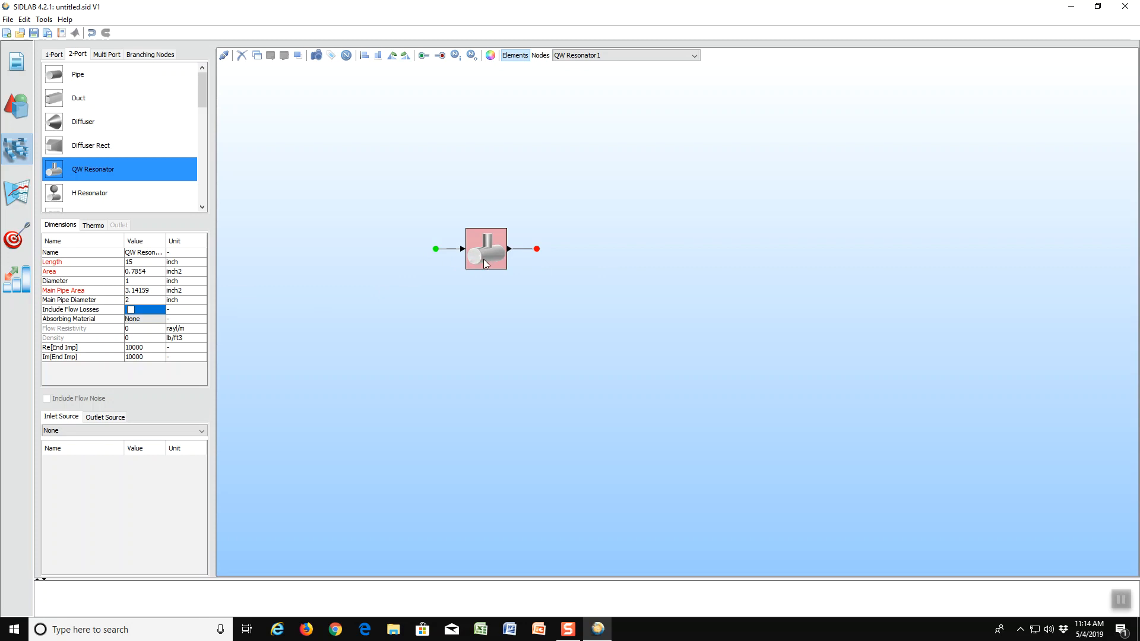
pyautogui.moveTo(483, 261)
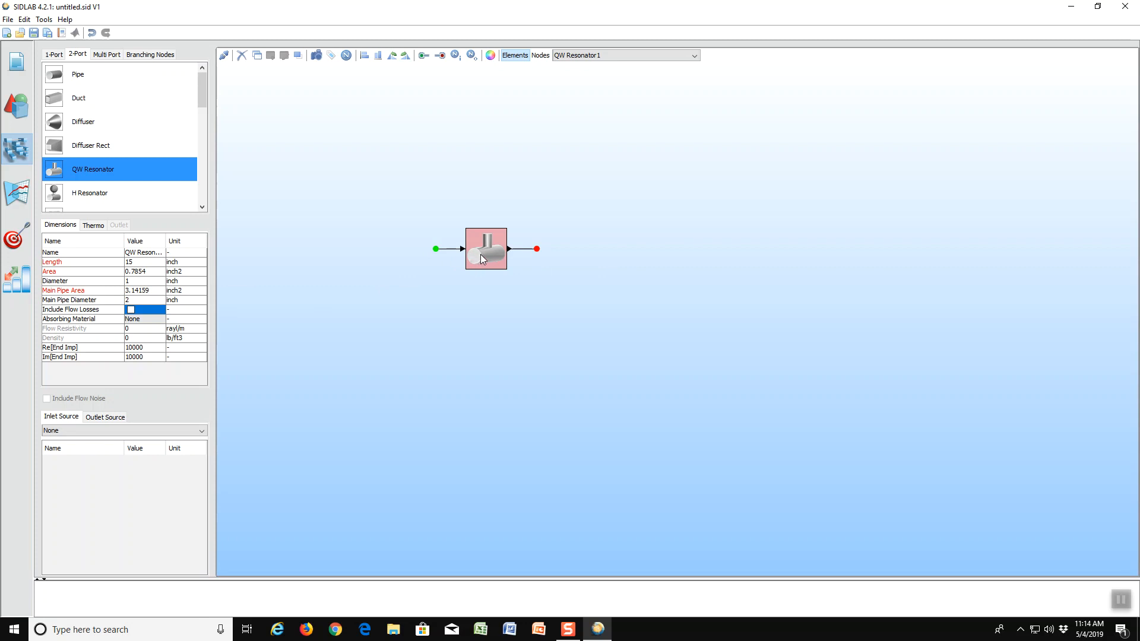
pyautogui.moveTo(485, 264)
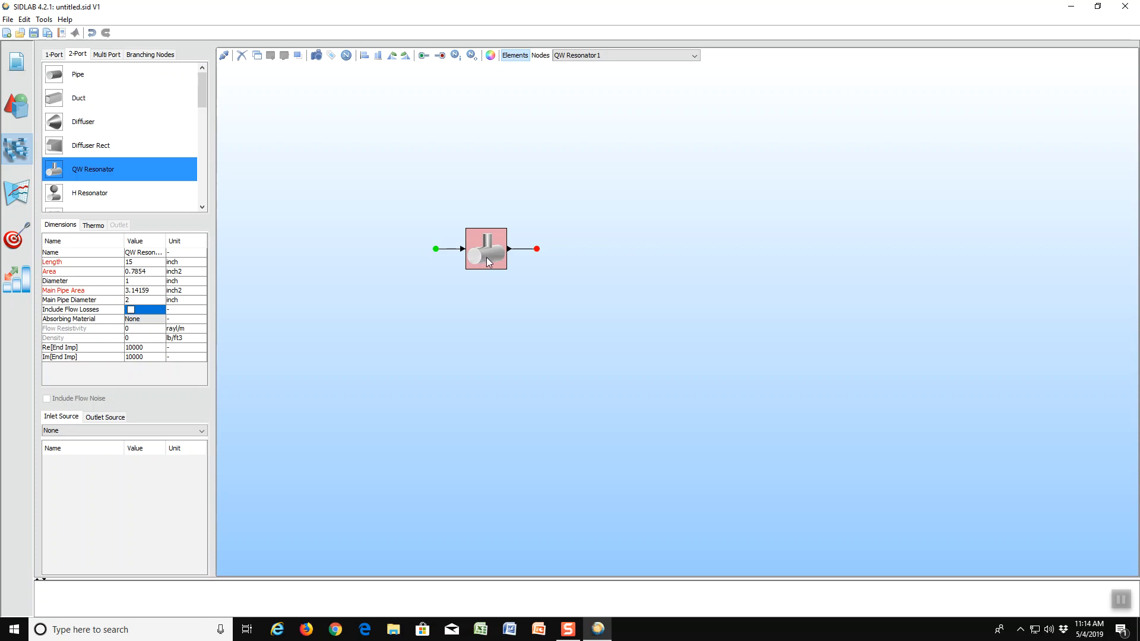
pyautogui.moveTo(361, 242)
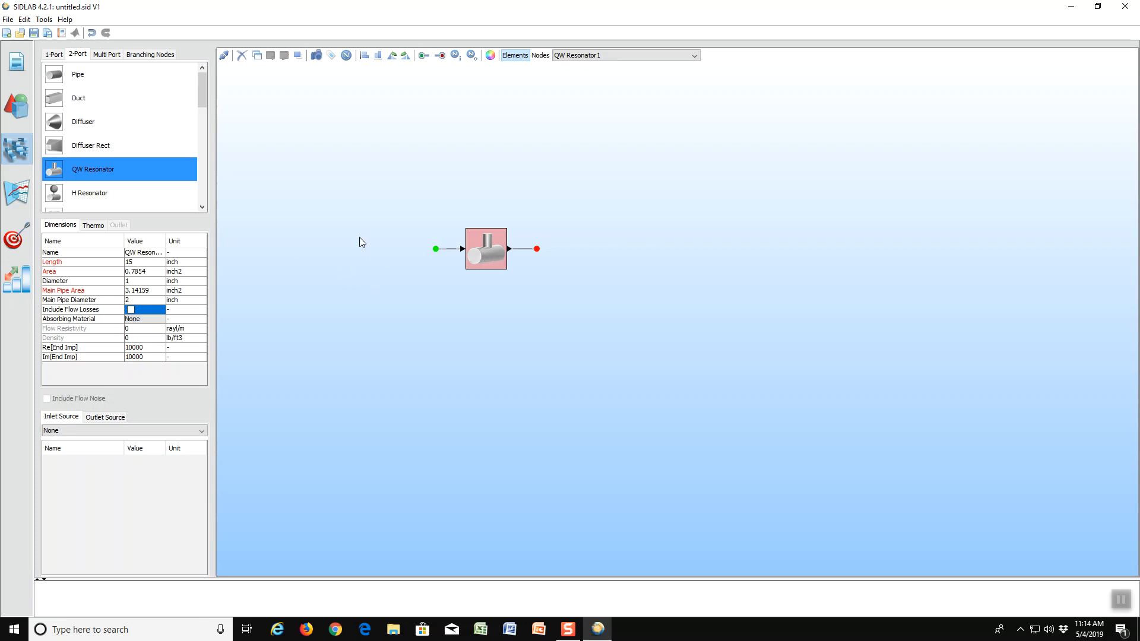
pyautogui.moveTo(15, 192)
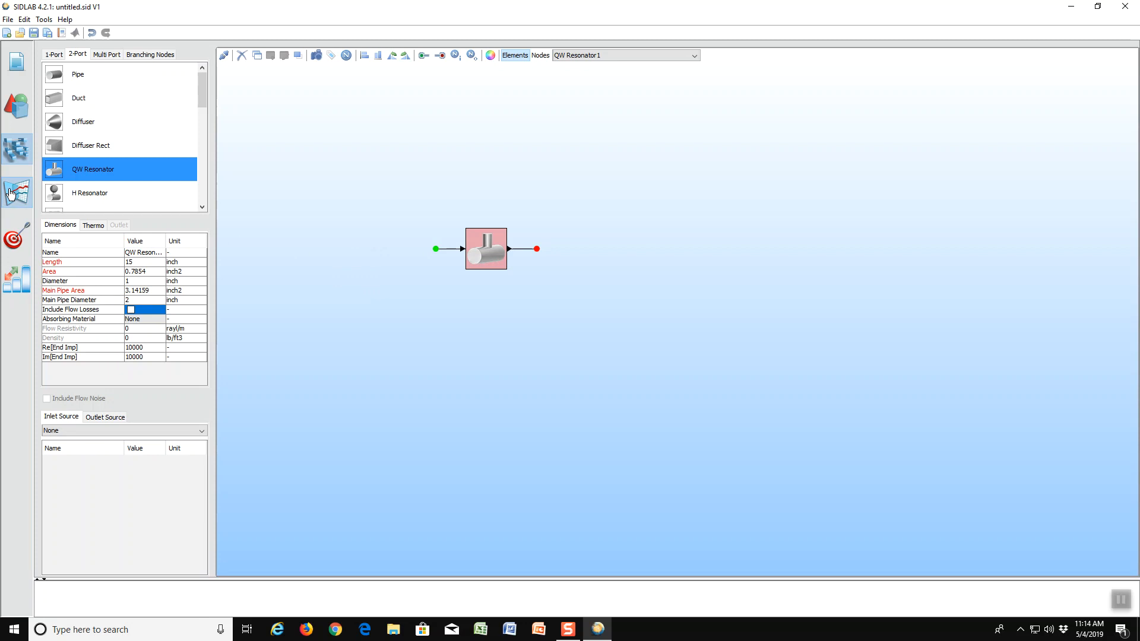
# Calculate acoustics over the 0–1000 Hz range with a 10 Hz step.
pyautogui.click(16, 193)
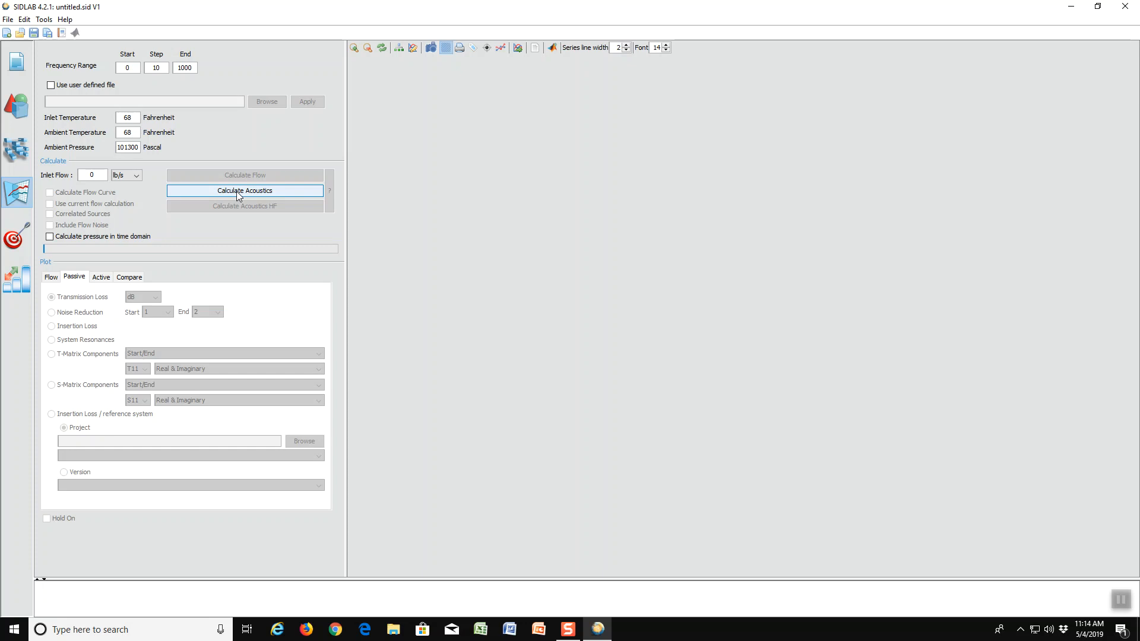
pyautogui.click(244, 190)
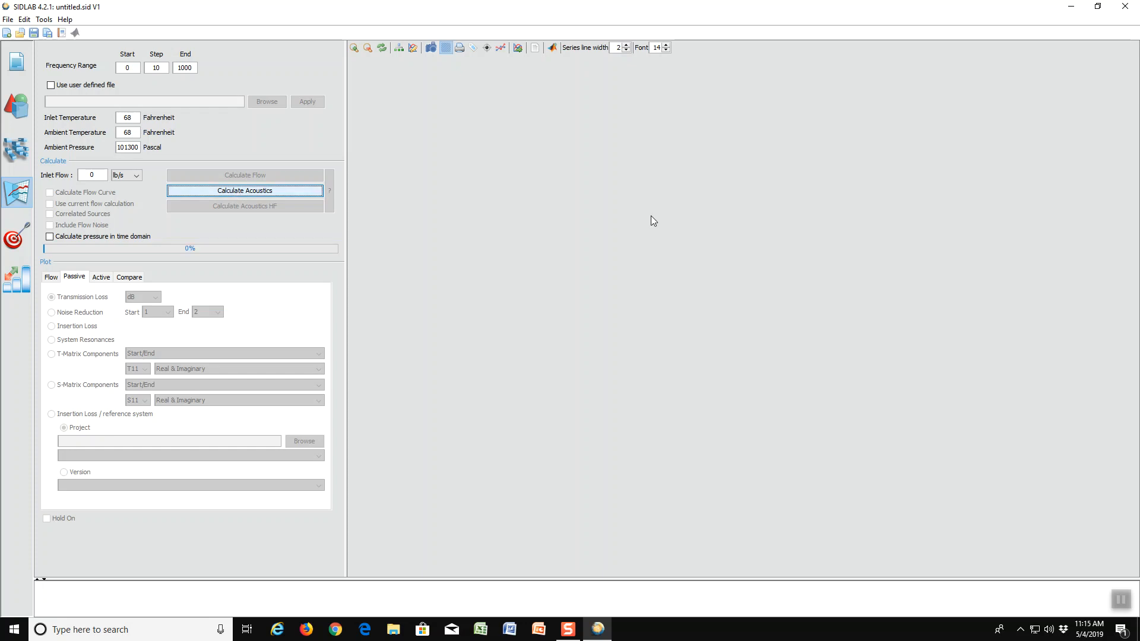
pyautogui.click(245, 190)
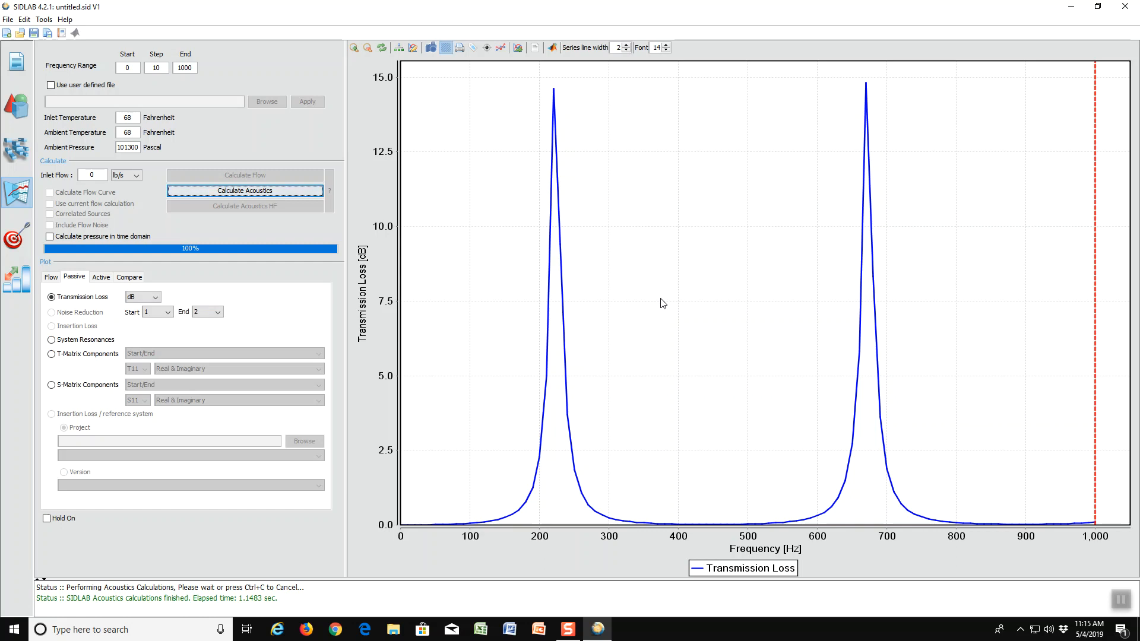
pyautogui.moveTo(711, 331)
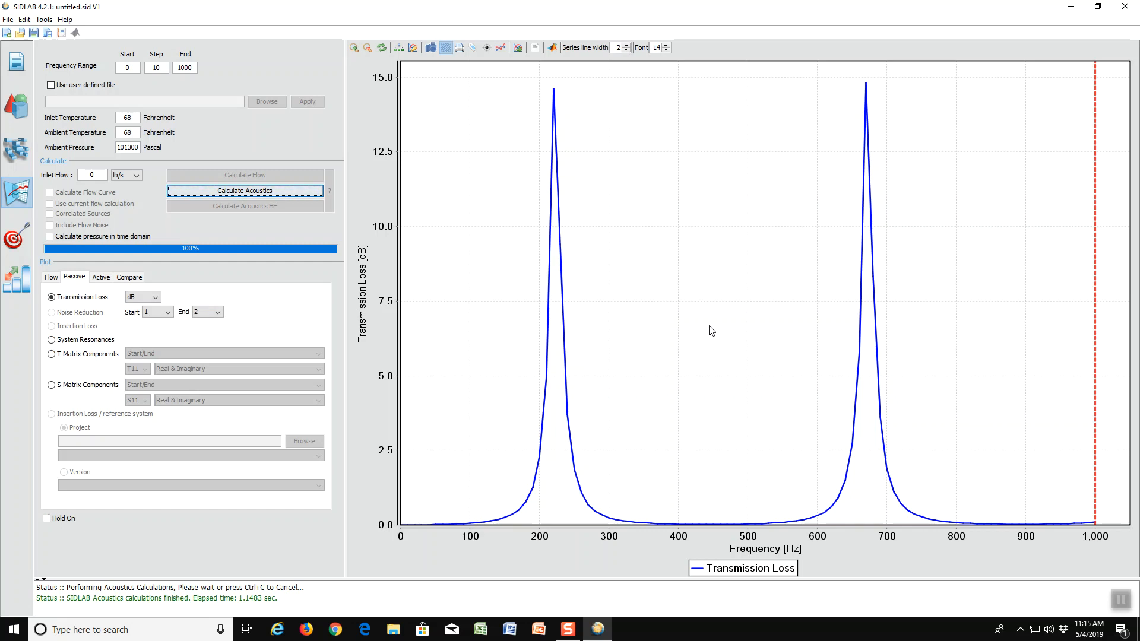
pyautogui.moveTo(615, 221)
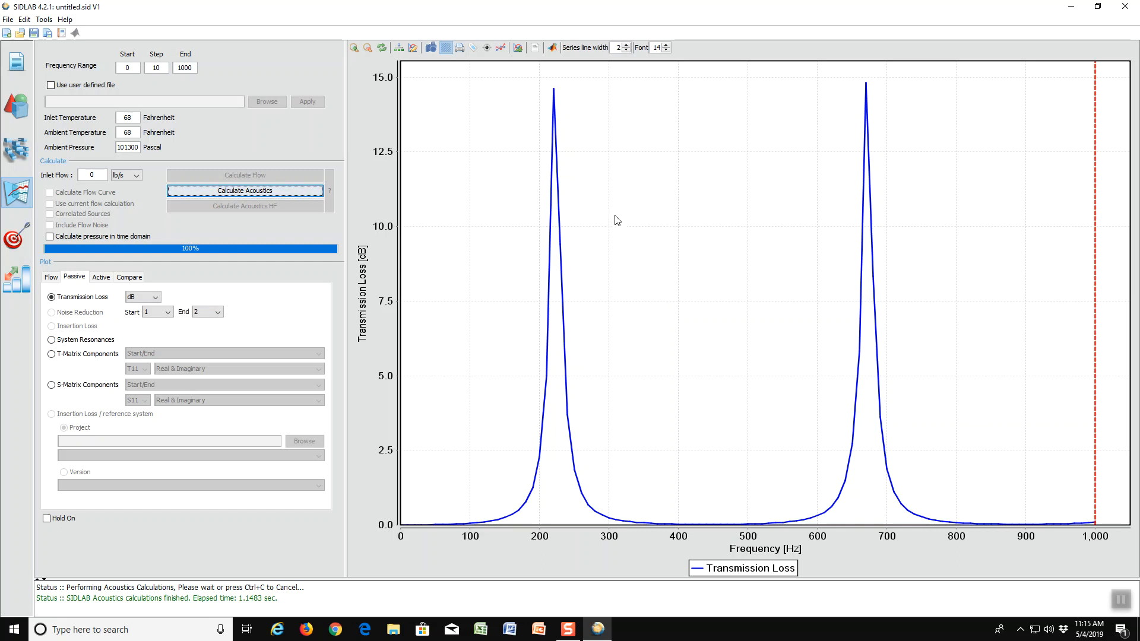
pyautogui.moveTo(631, 301)
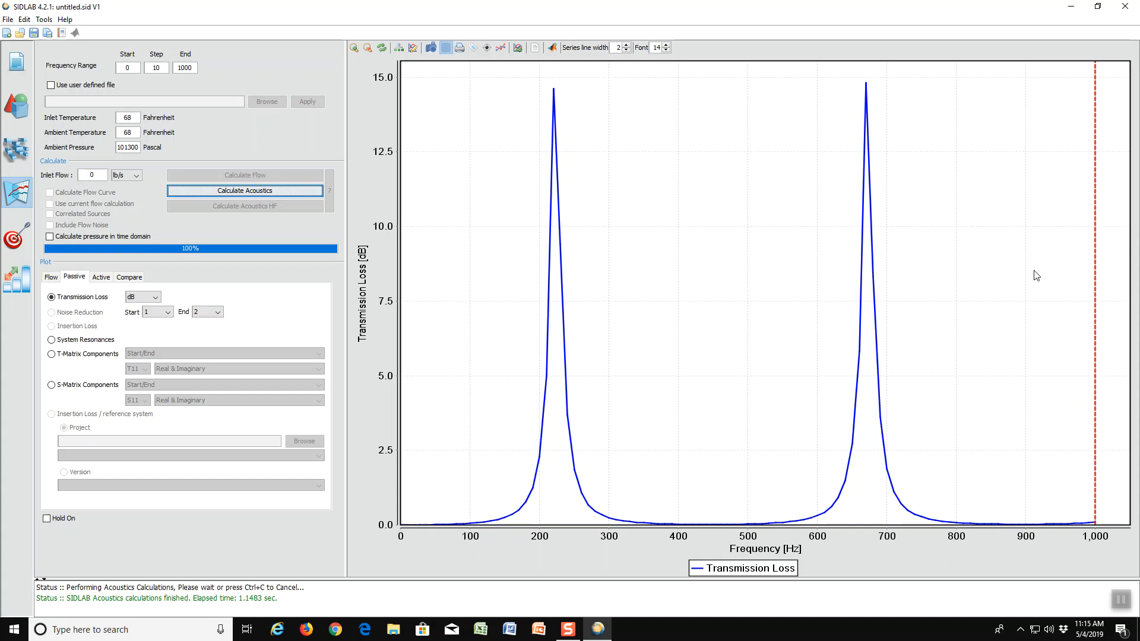
pyautogui.moveTo(1097, 268)
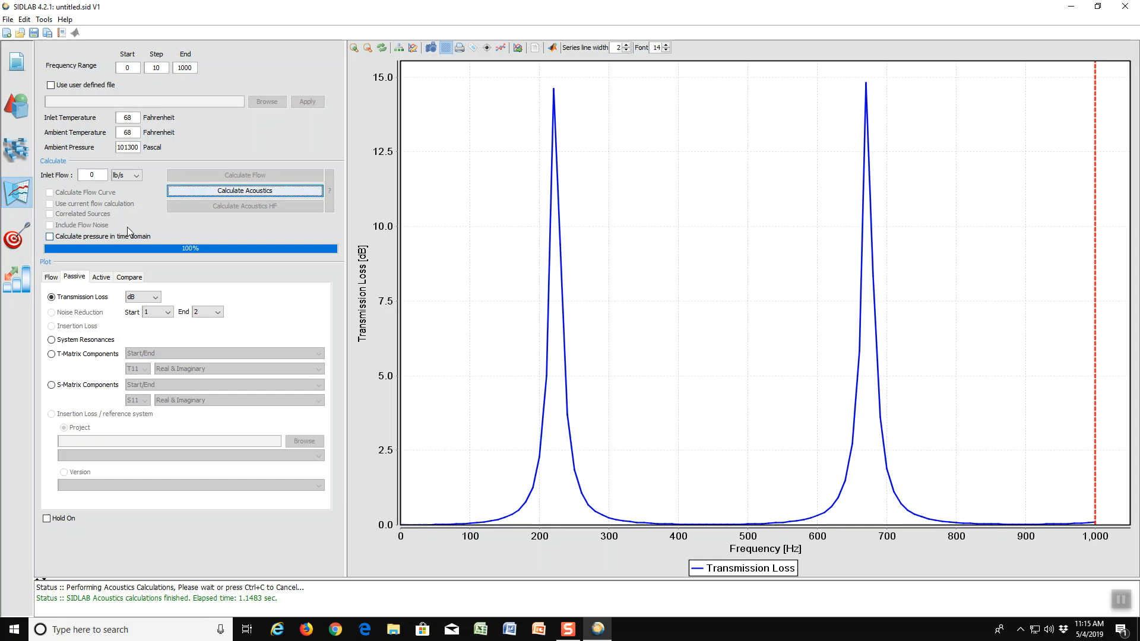
pyautogui.moveTo(85, 75)
pyautogui.write('0')
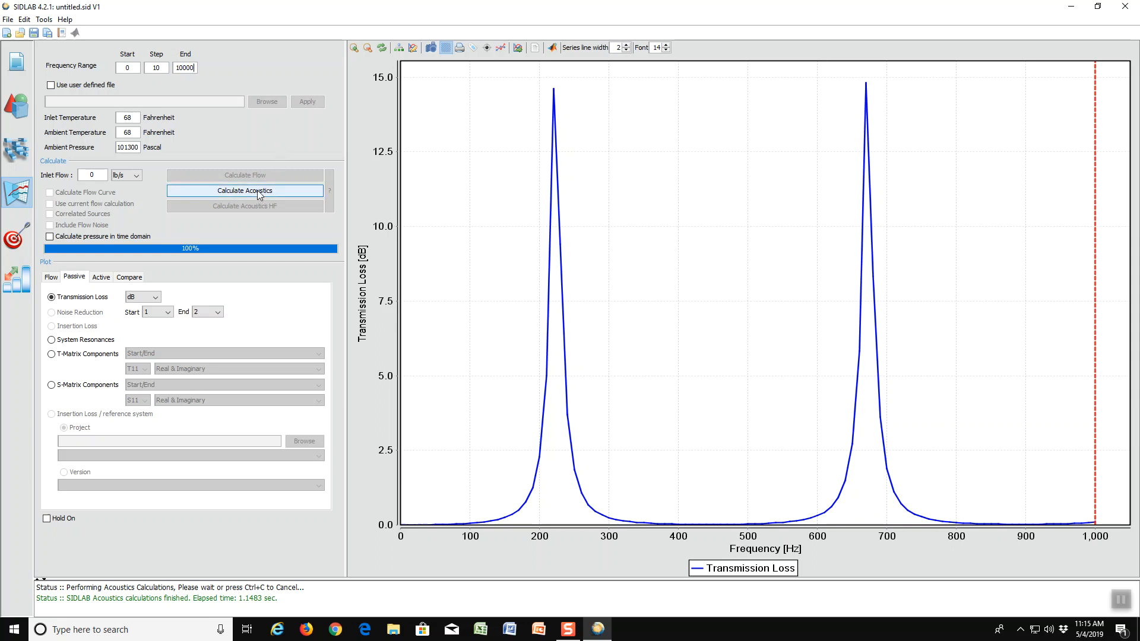
# Recalculate transmission loss with the frequency range end raised to 10000 Hz.
pyautogui.click(245, 190)
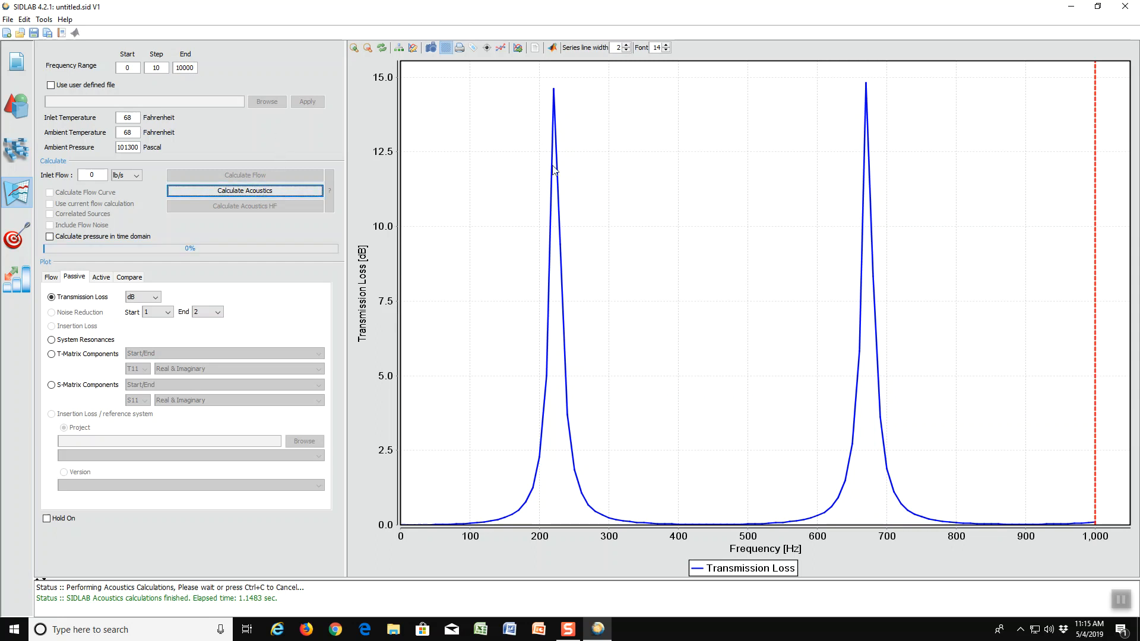
pyautogui.click(245, 191)
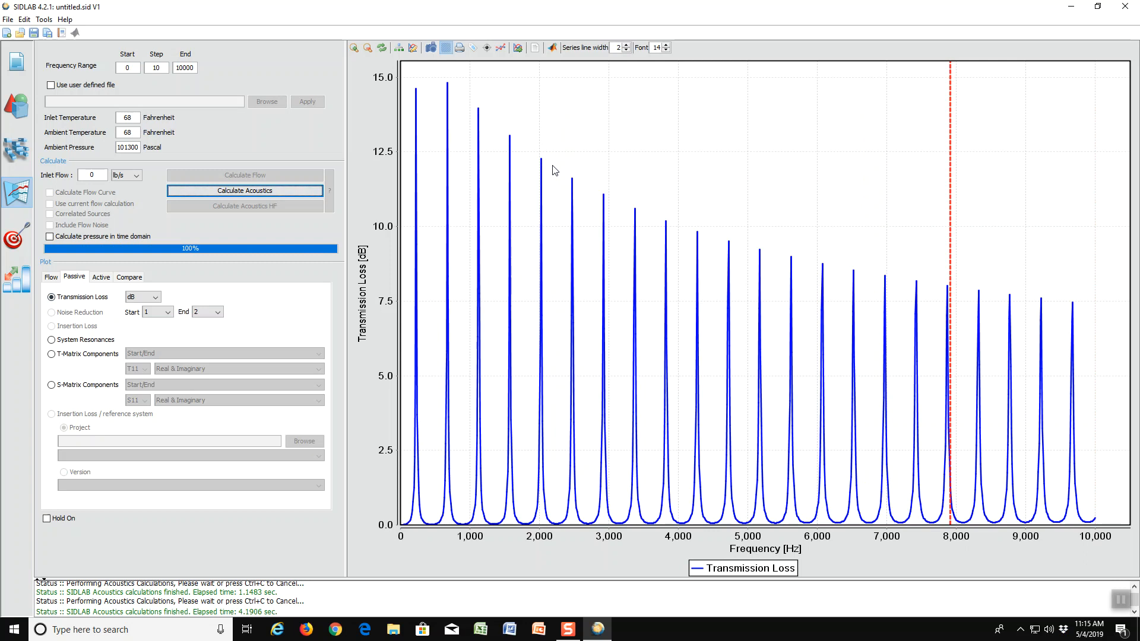
pyautogui.moveTo(593, 184)
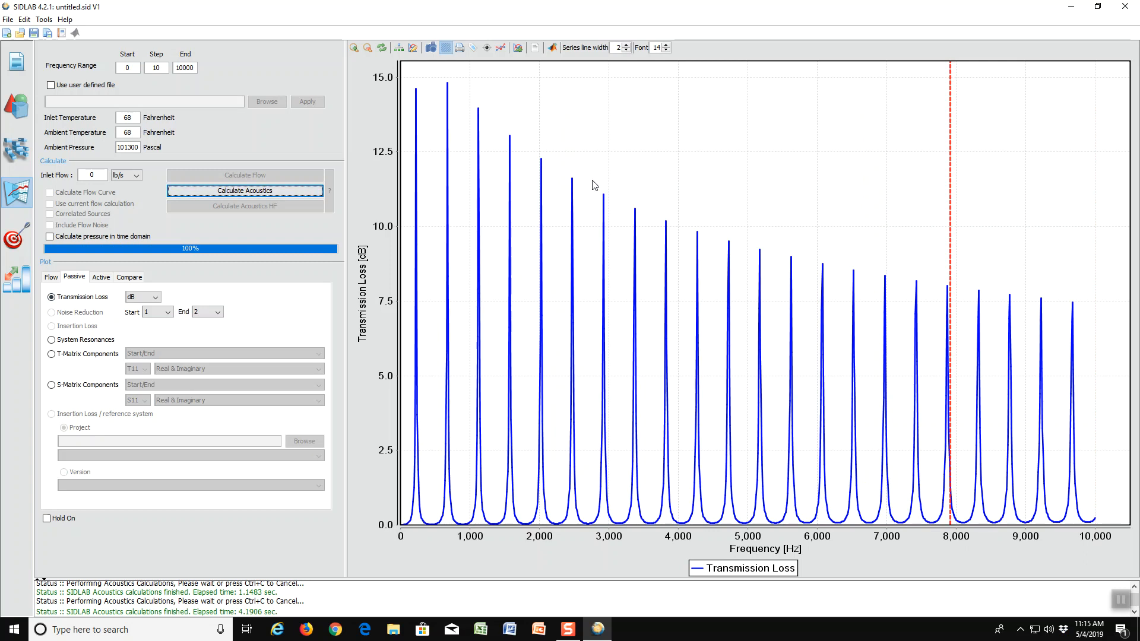
pyautogui.moveTo(956, 531)
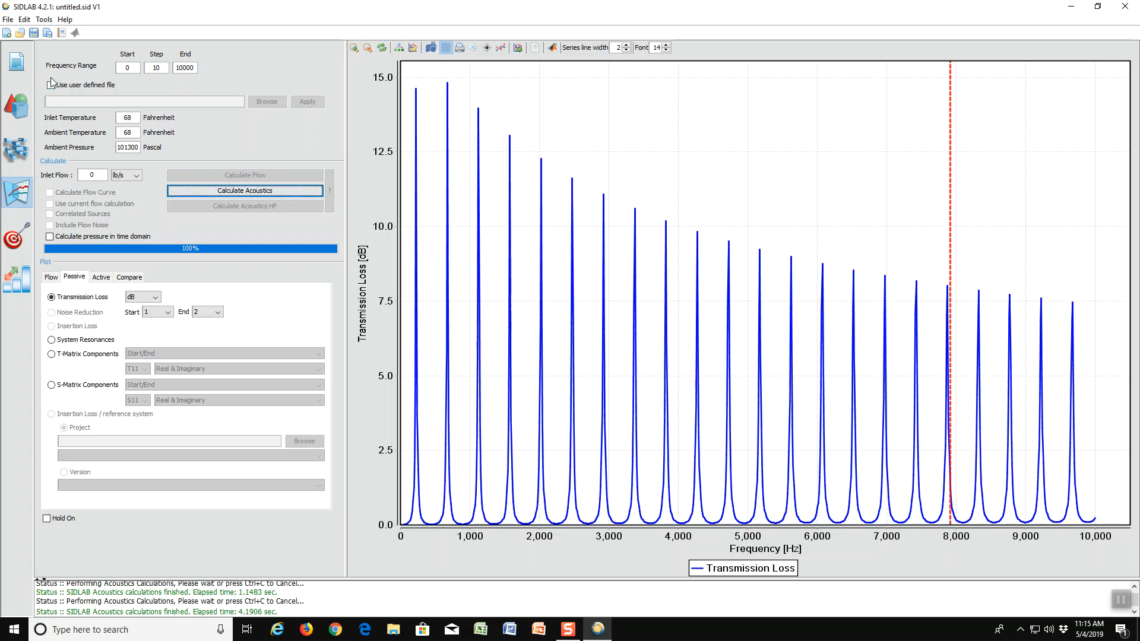
pyautogui.moveTo(797, 169)
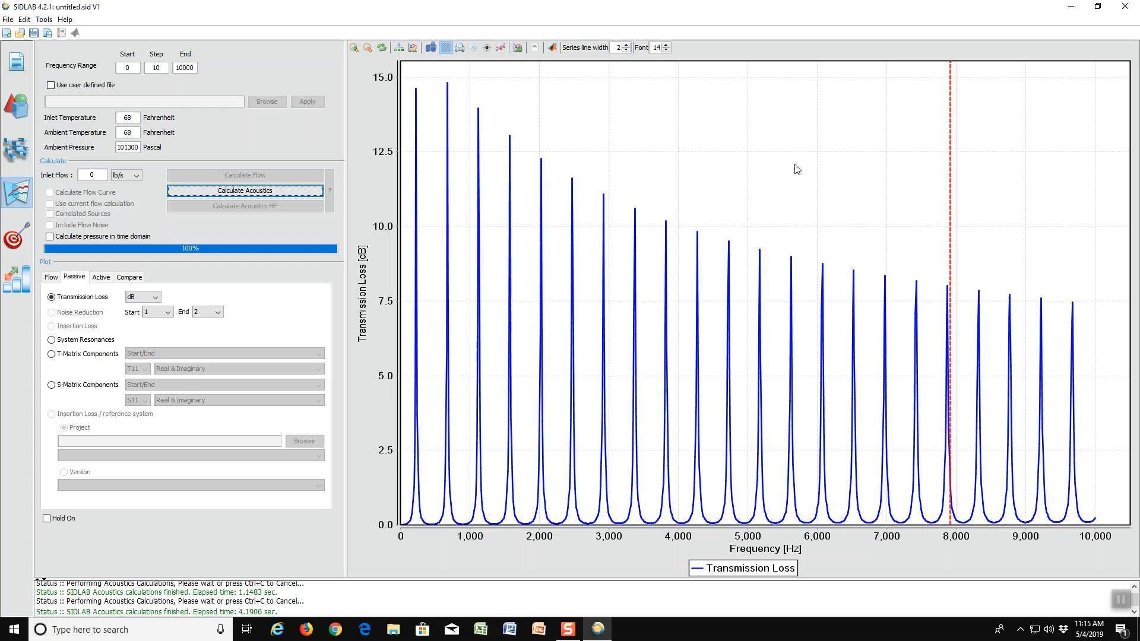
pyautogui.moveTo(417, 262)
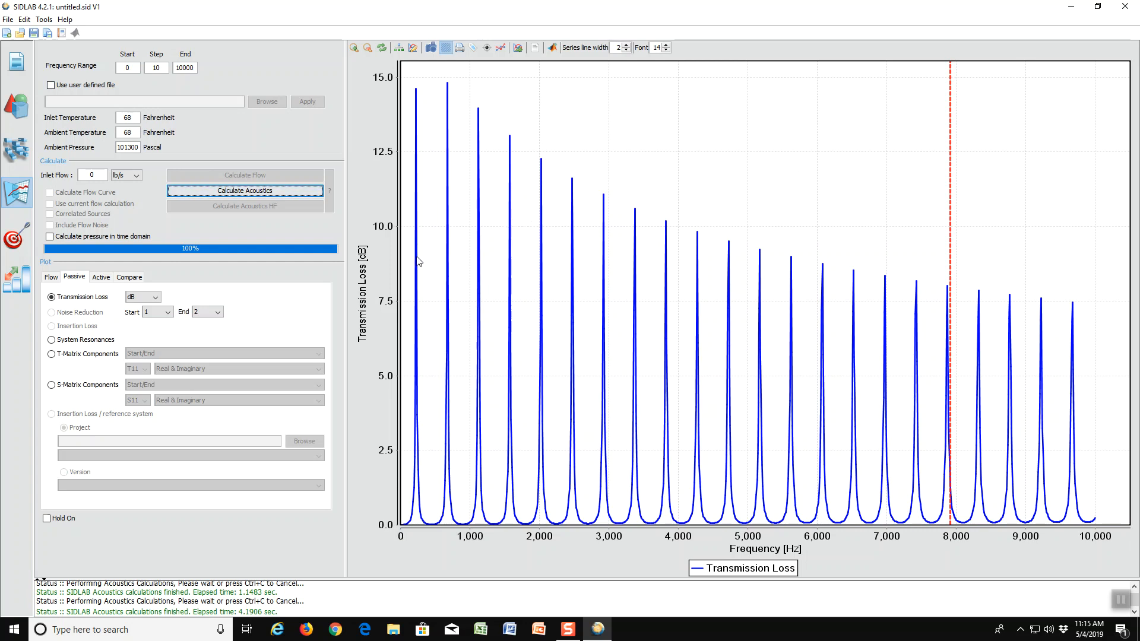
pyautogui.moveTo(957, 192)
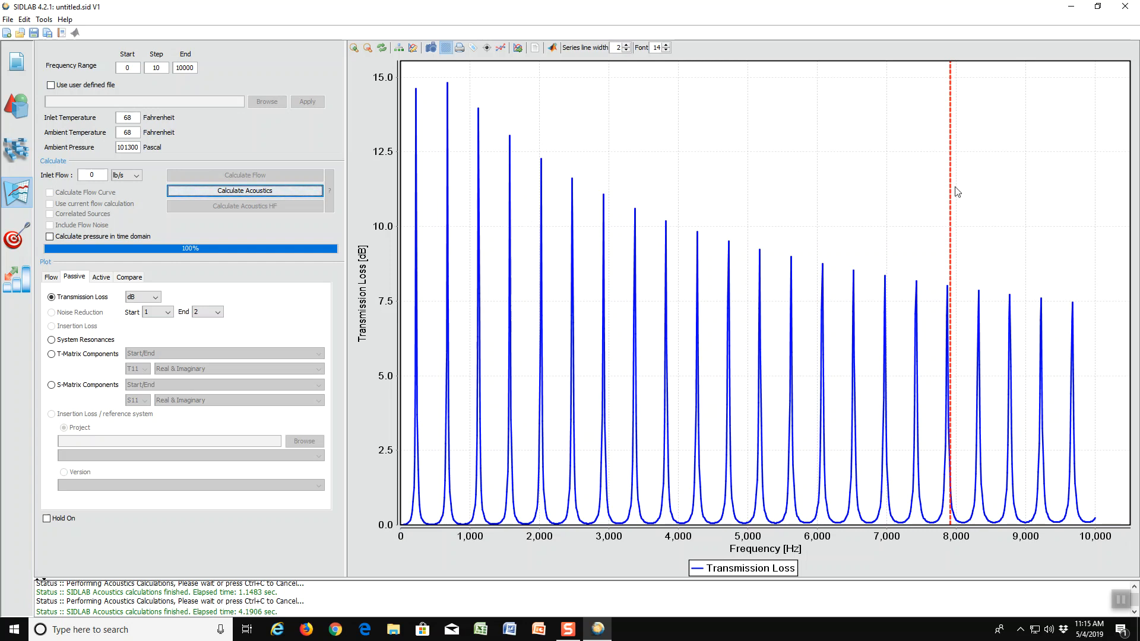
pyautogui.moveTo(952, 169)
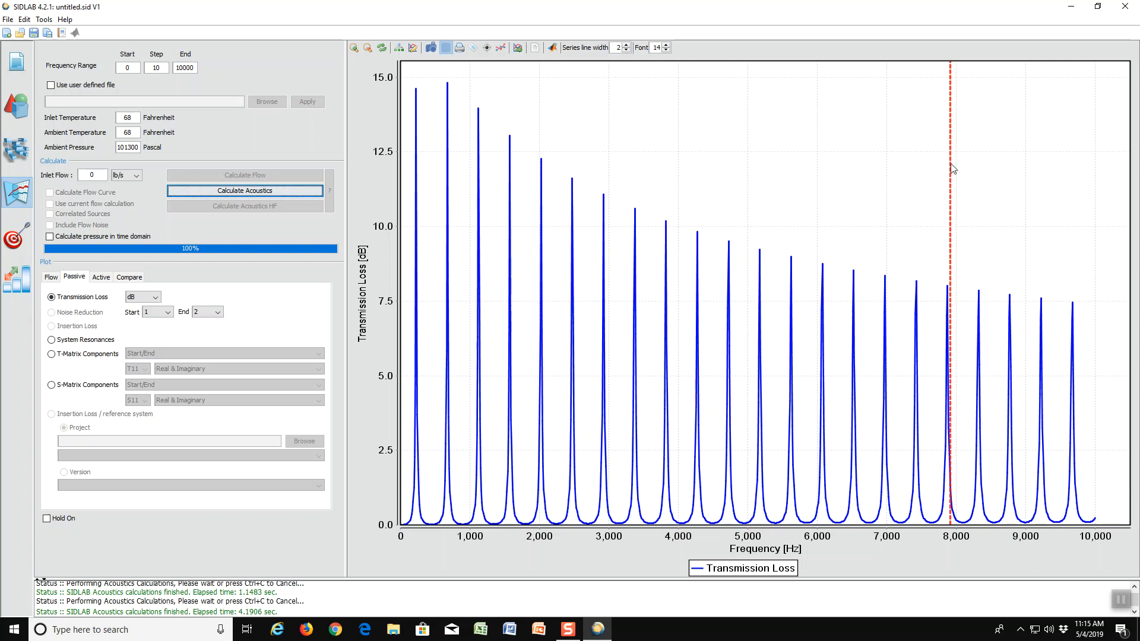
pyautogui.moveTo(948, 170)
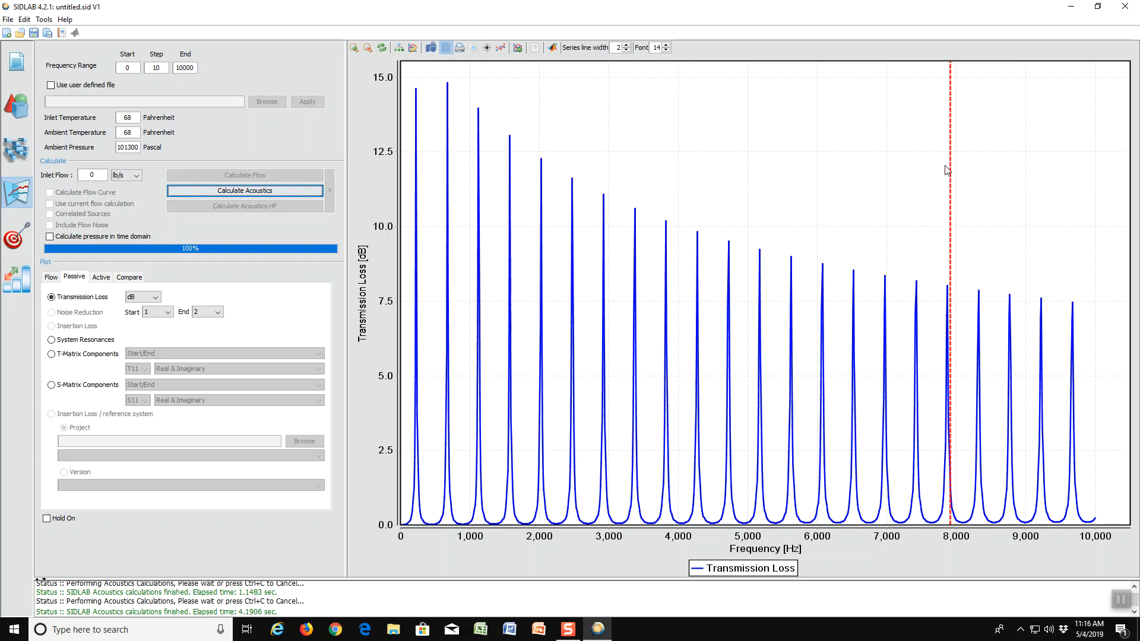
pyautogui.moveTo(779, 180)
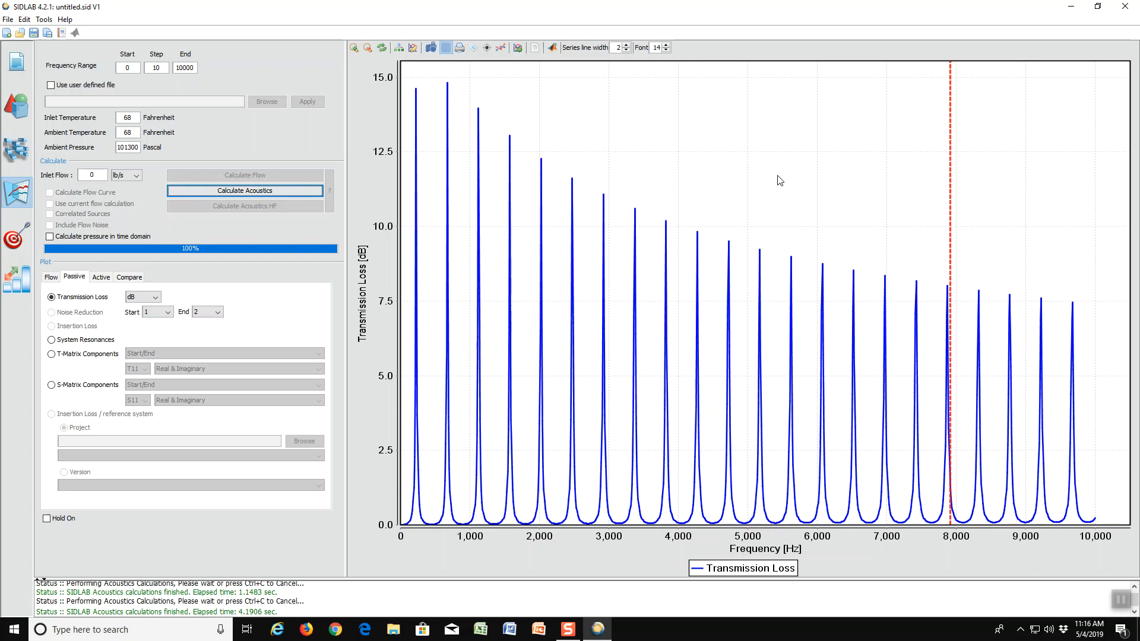
pyautogui.moveTo(951, 165)
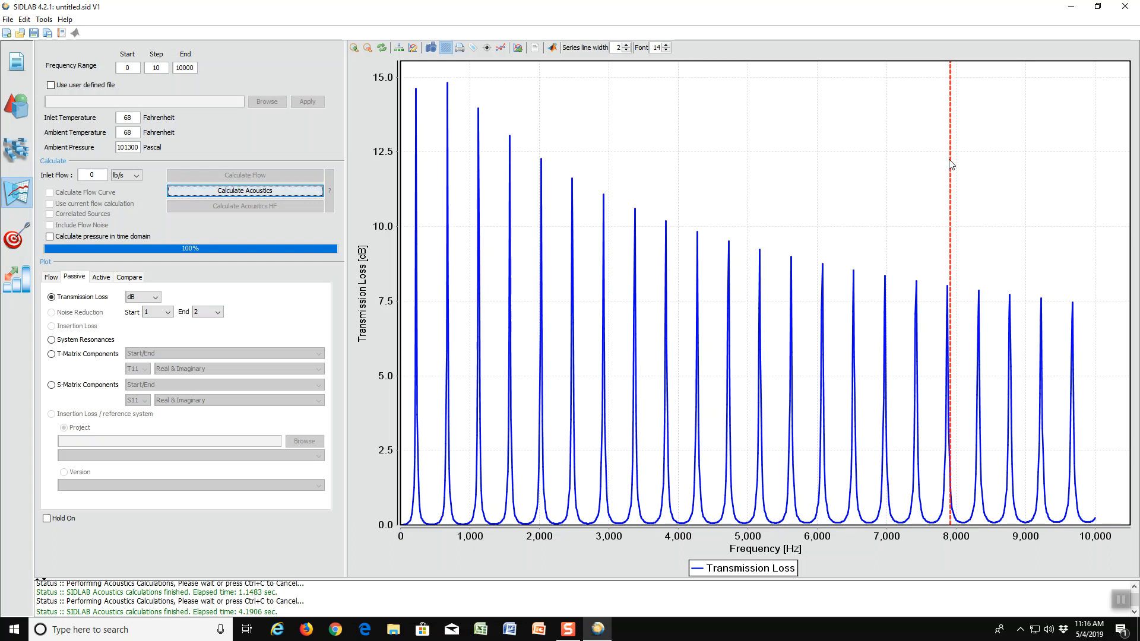
pyautogui.moveTo(818, 165)
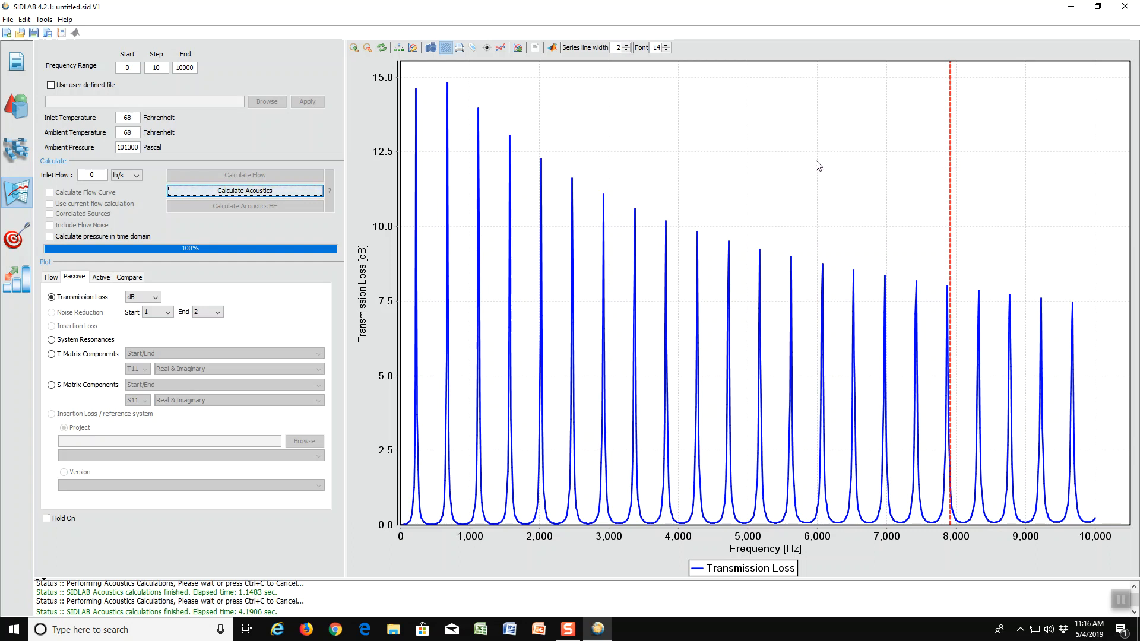
pyautogui.moveTo(705, 171)
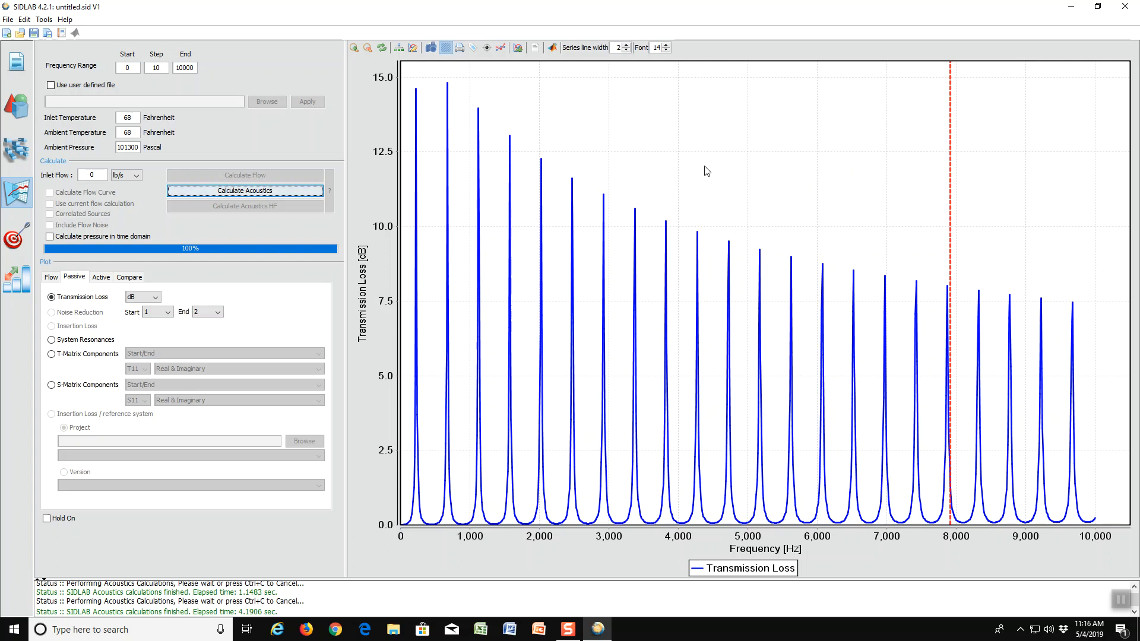
pyautogui.moveTo(645, 303)
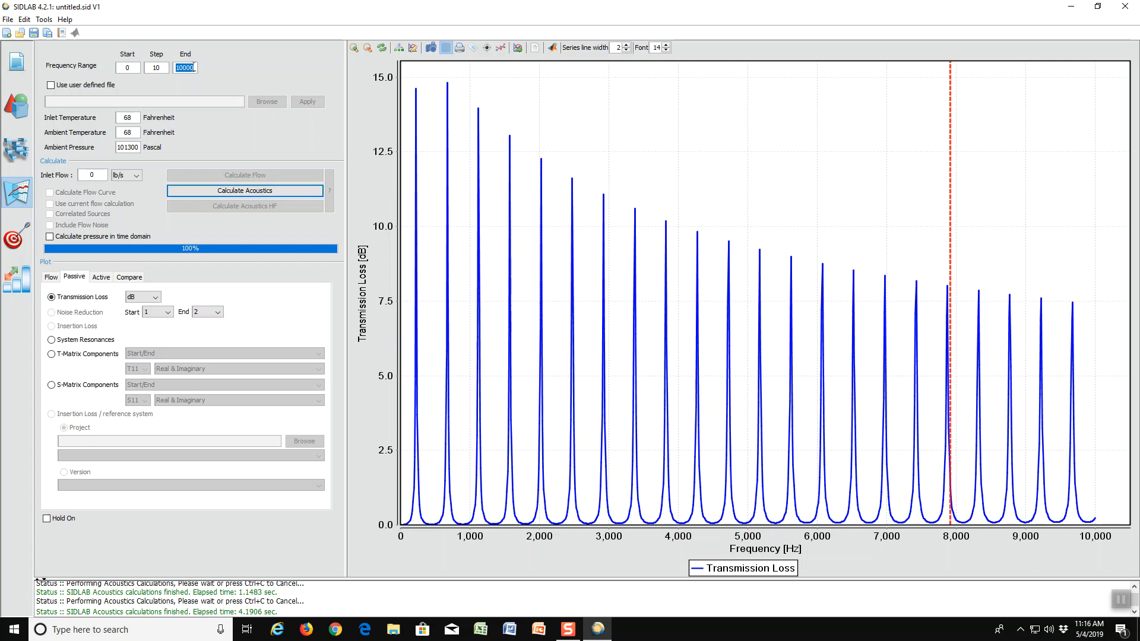
# Set the frequency range end to 2000 Hz and recalculate transmission loss.
pyautogui.write('2')
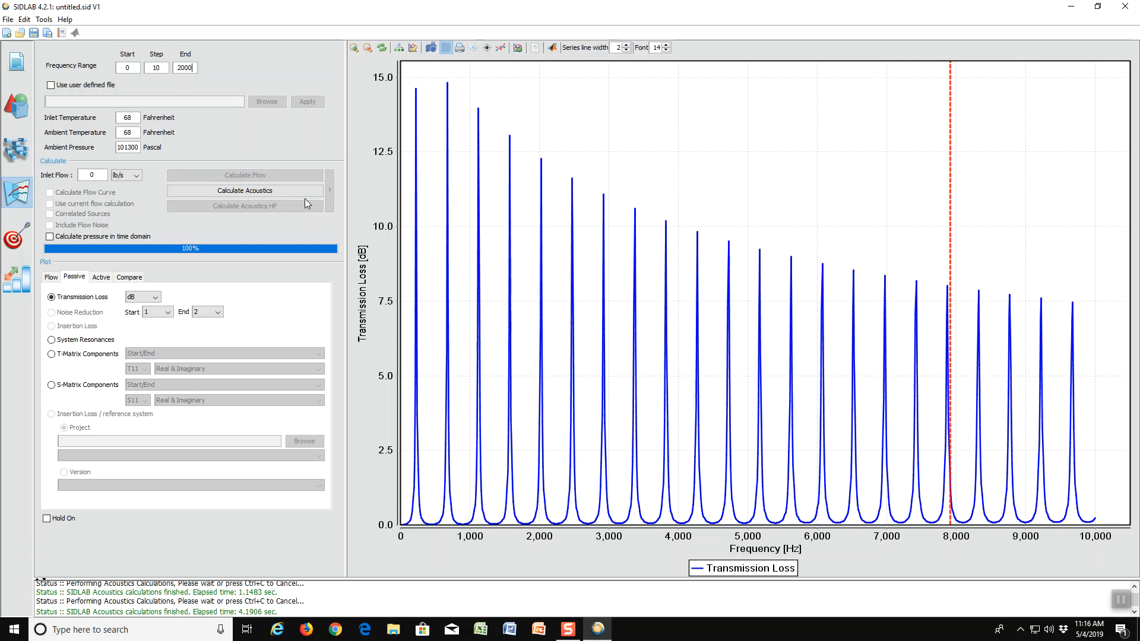
pyautogui.click(245, 190)
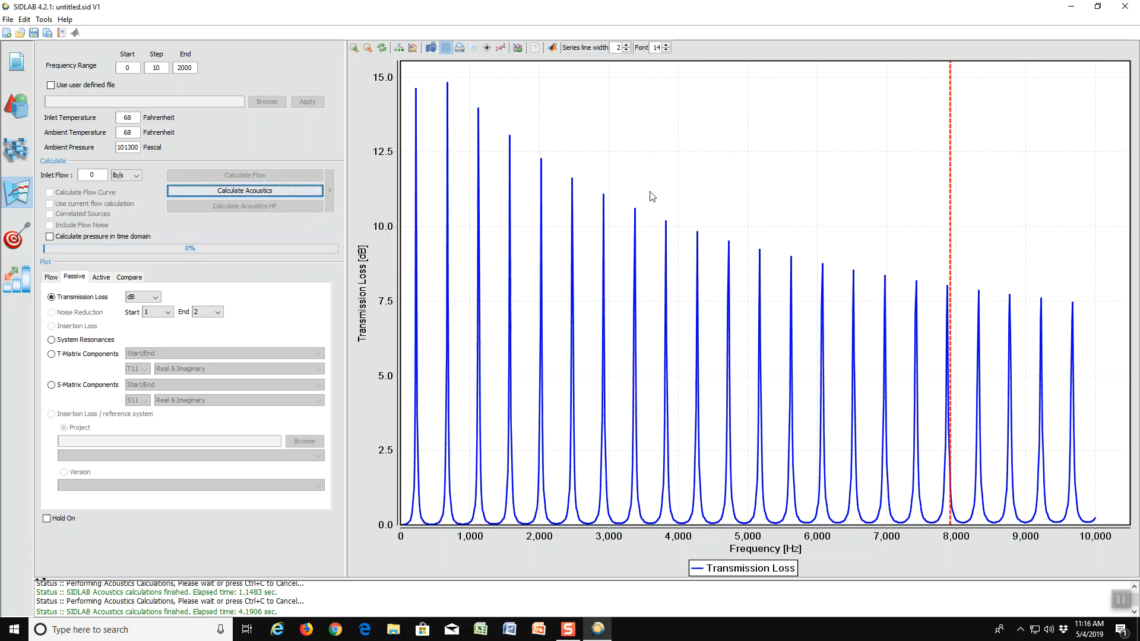
pyautogui.click(245, 190)
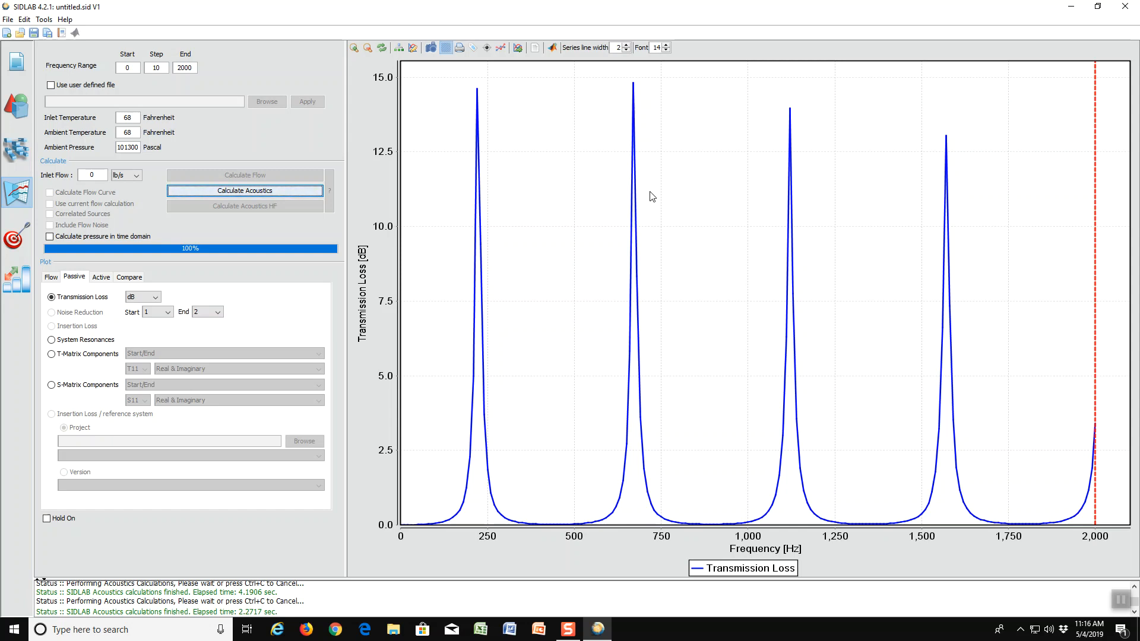
pyautogui.moveTo(584, 245)
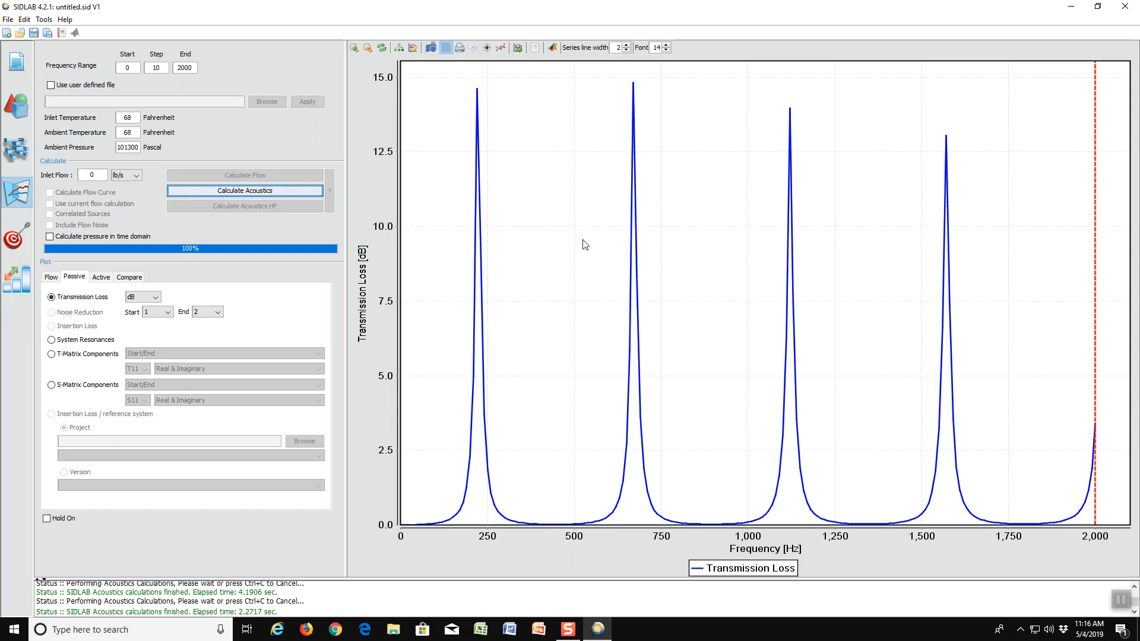
pyautogui.moveTo(479, 94)
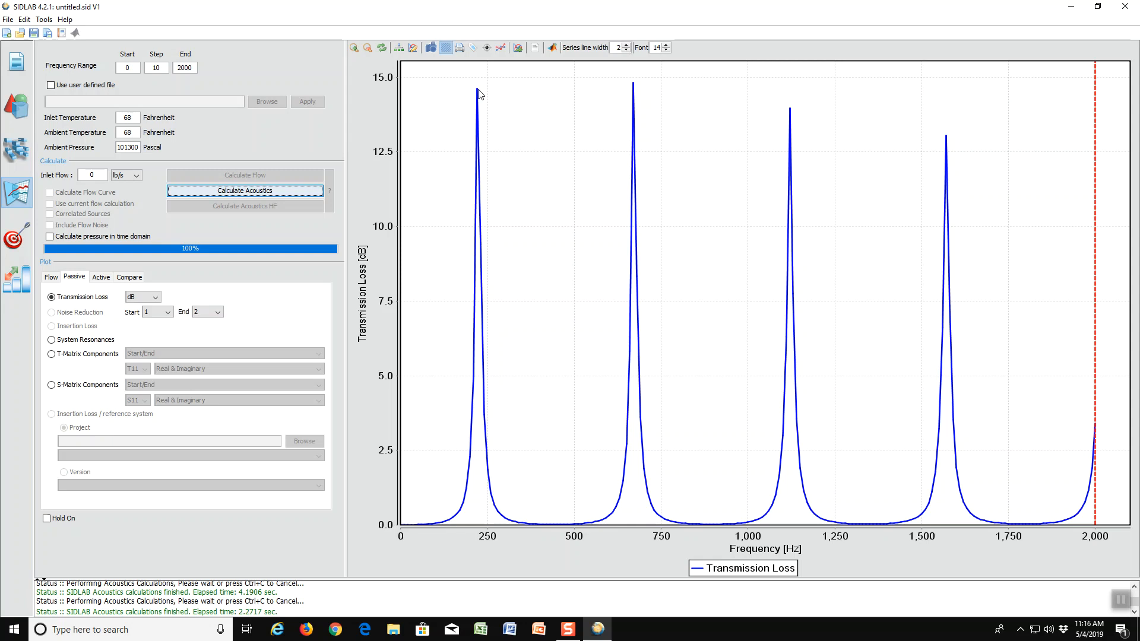
pyautogui.moveTo(479, 94)
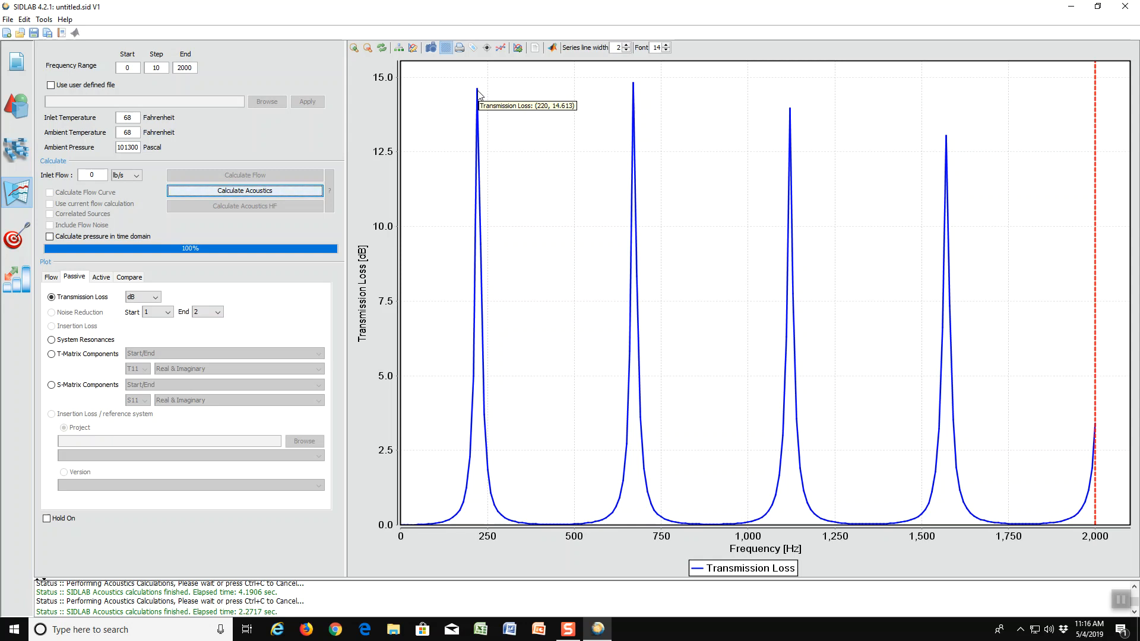
pyautogui.moveTo(486, 103)
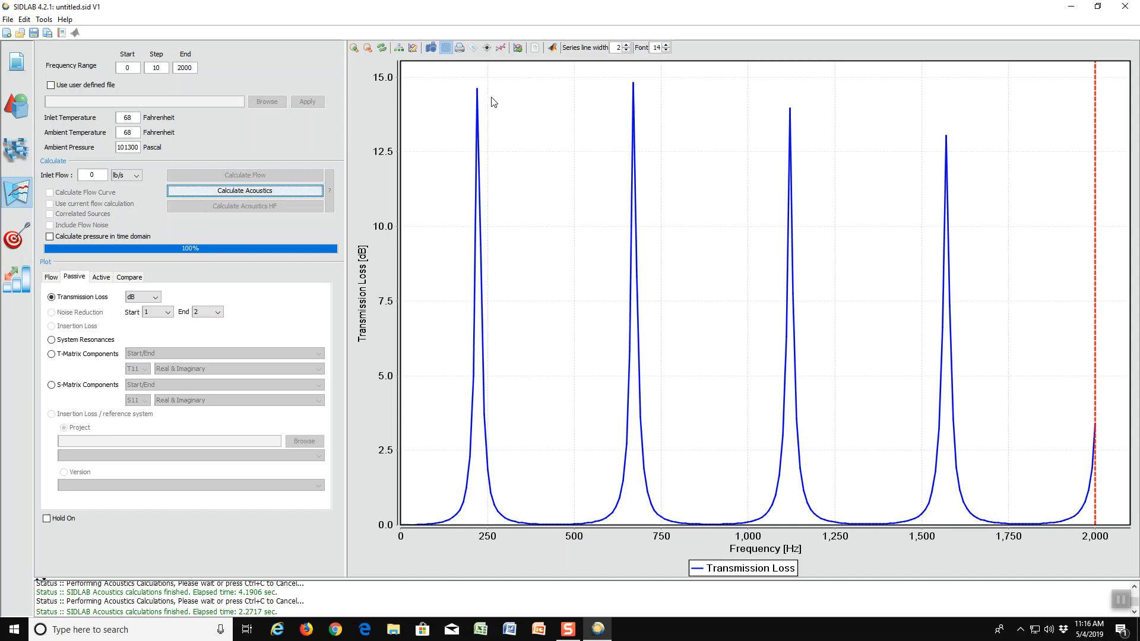
pyautogui.moveTo(601, 106)
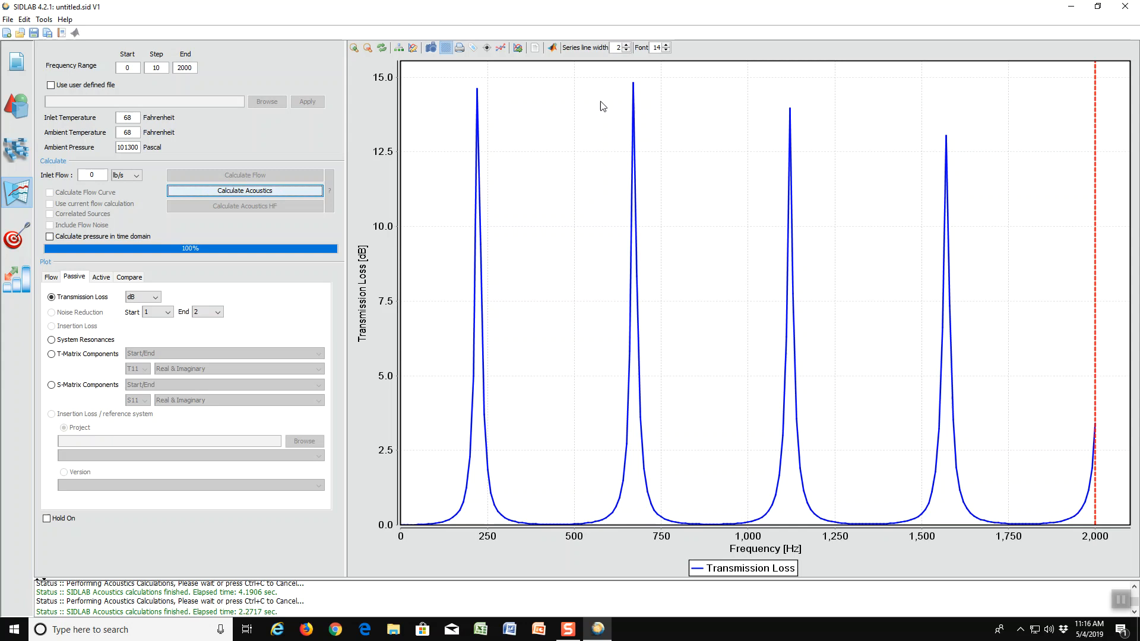
pyautogui.moveTo(634, 89)
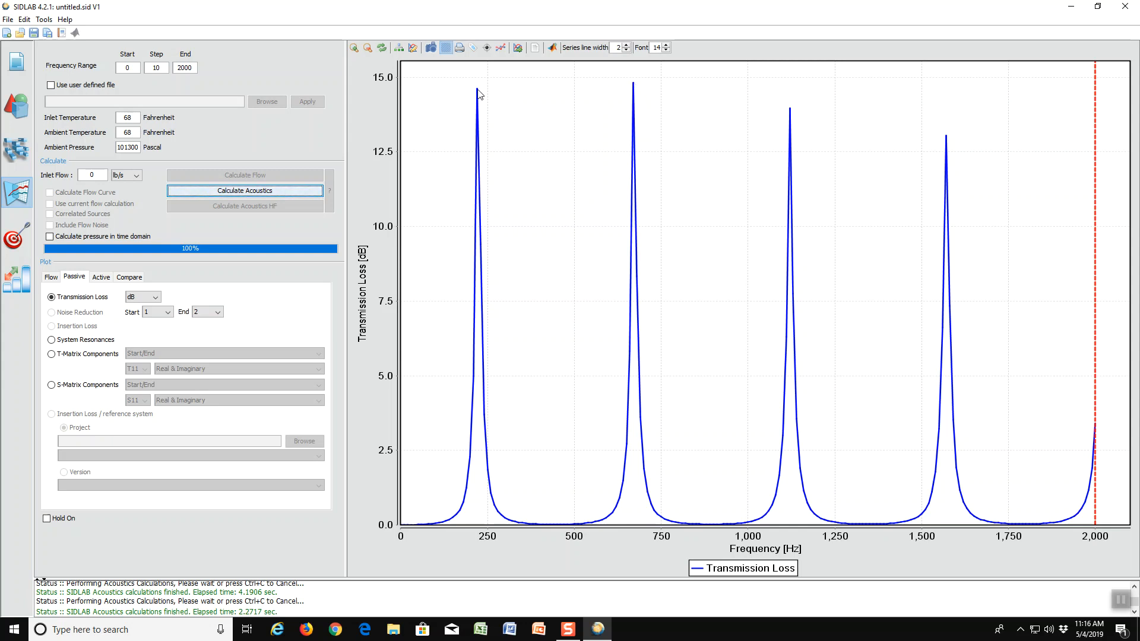
pyautogui.moveTo(633, 87)
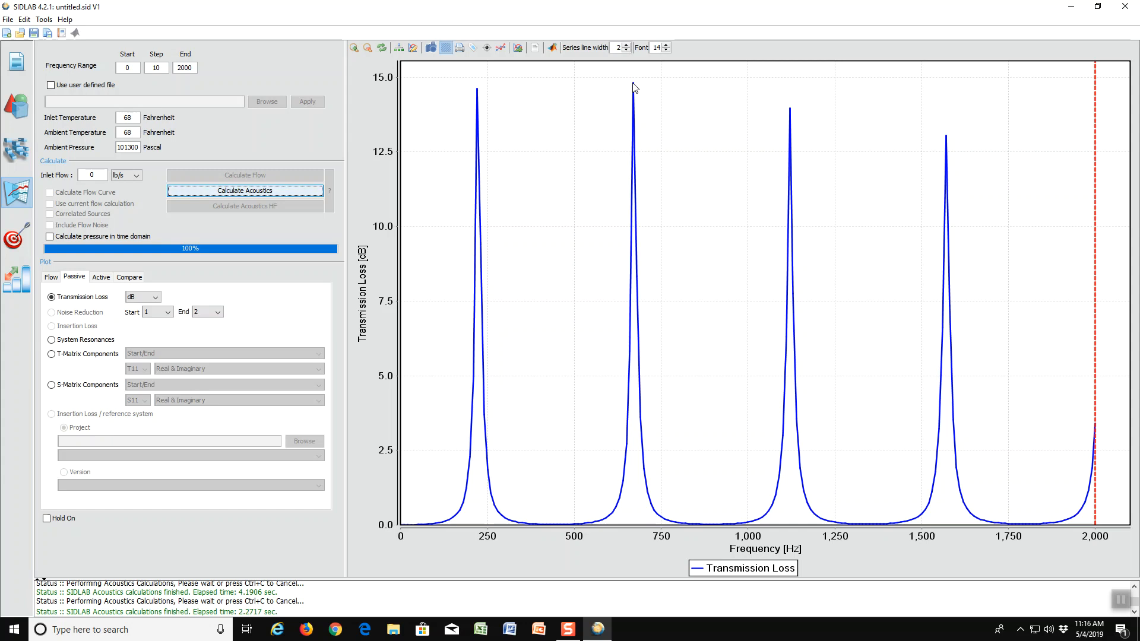
pyautogui.moveTo(633, 86)
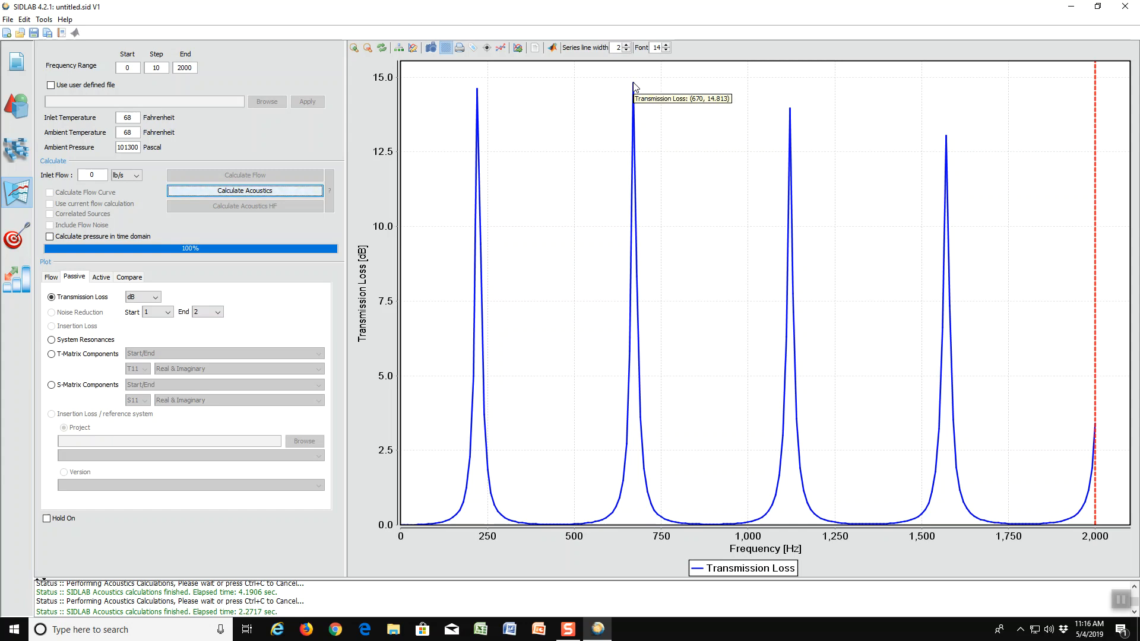
pyautogui.moveTo(799, 113)
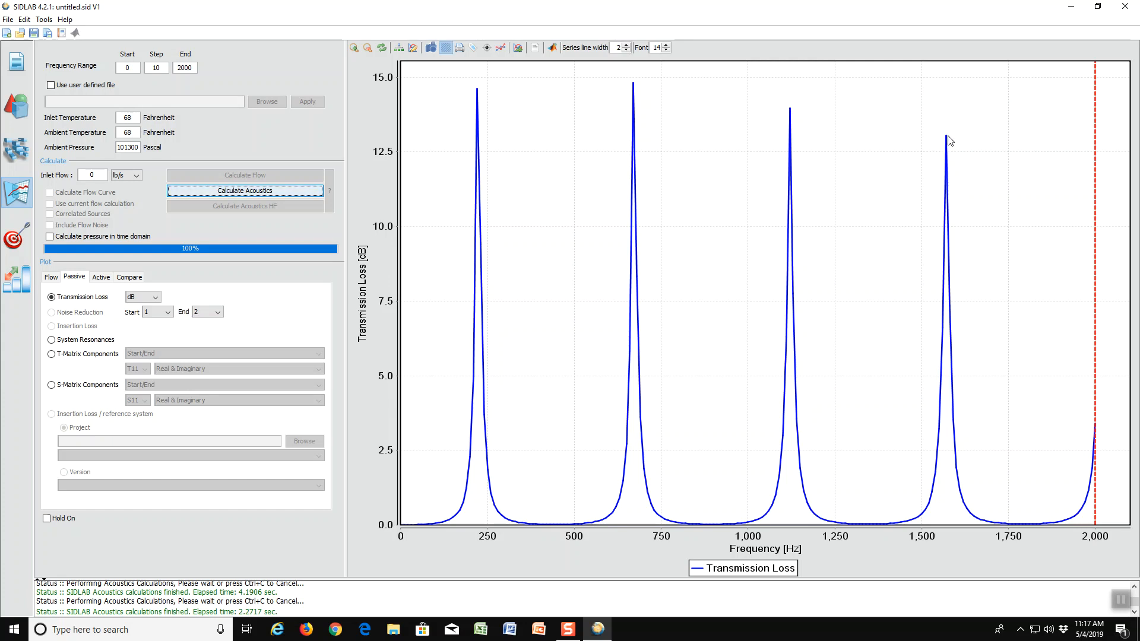
pyautogui.moveTo(993, 138)
pyautogui.write('2')
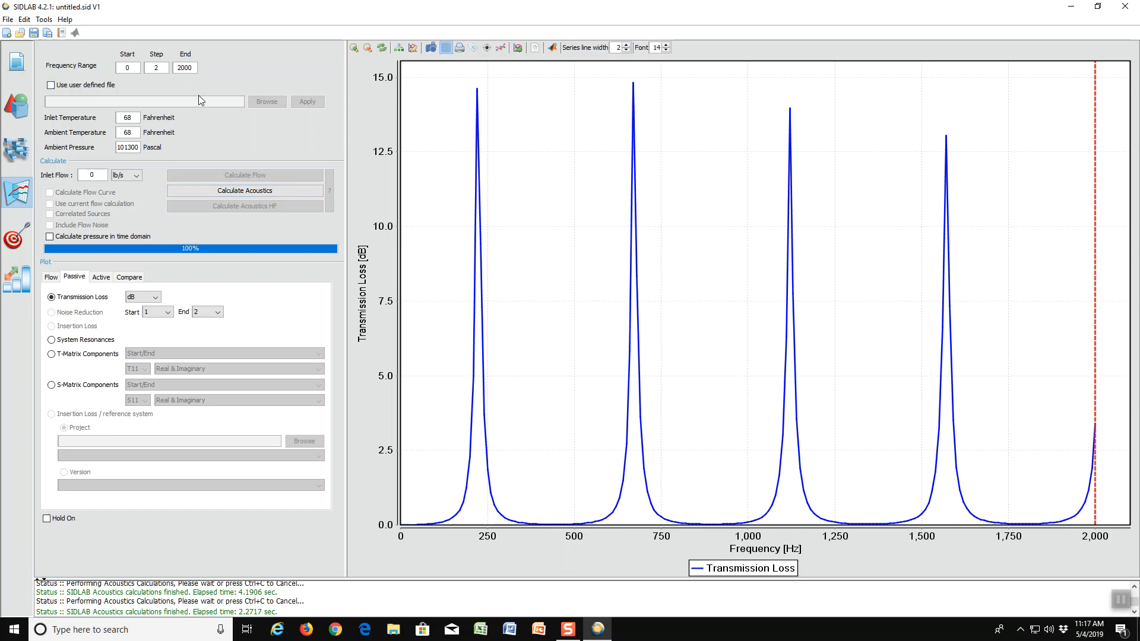
pyautogui.moveTo(228, 78)
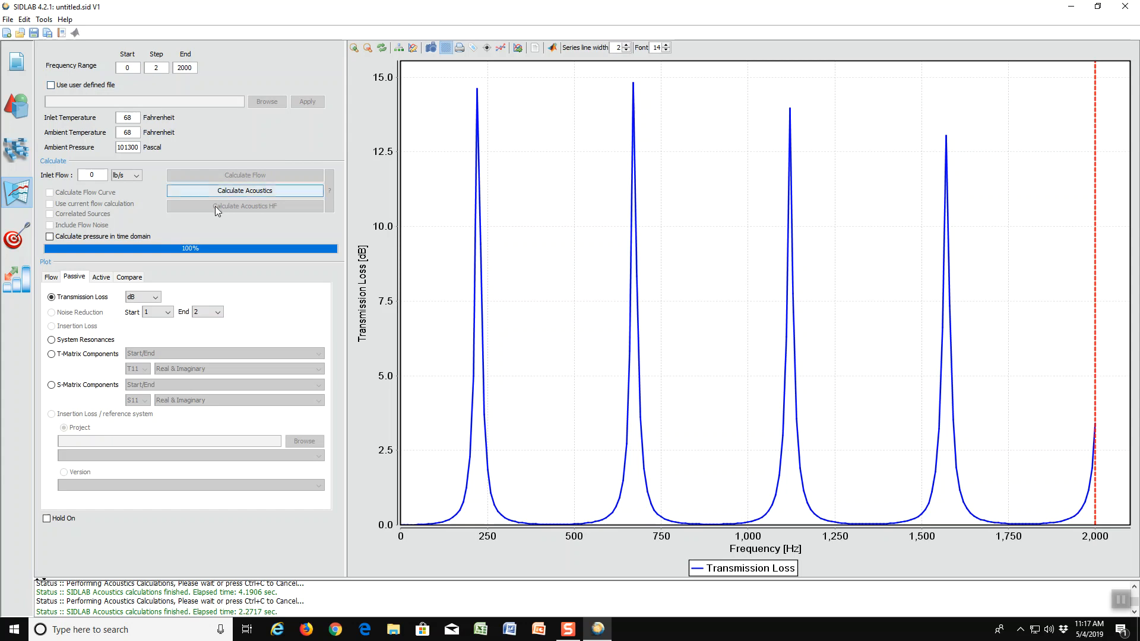
# Recalculate transmission loss using a finer 2 Hz frequency step.
pyautogui.click(244, 191)
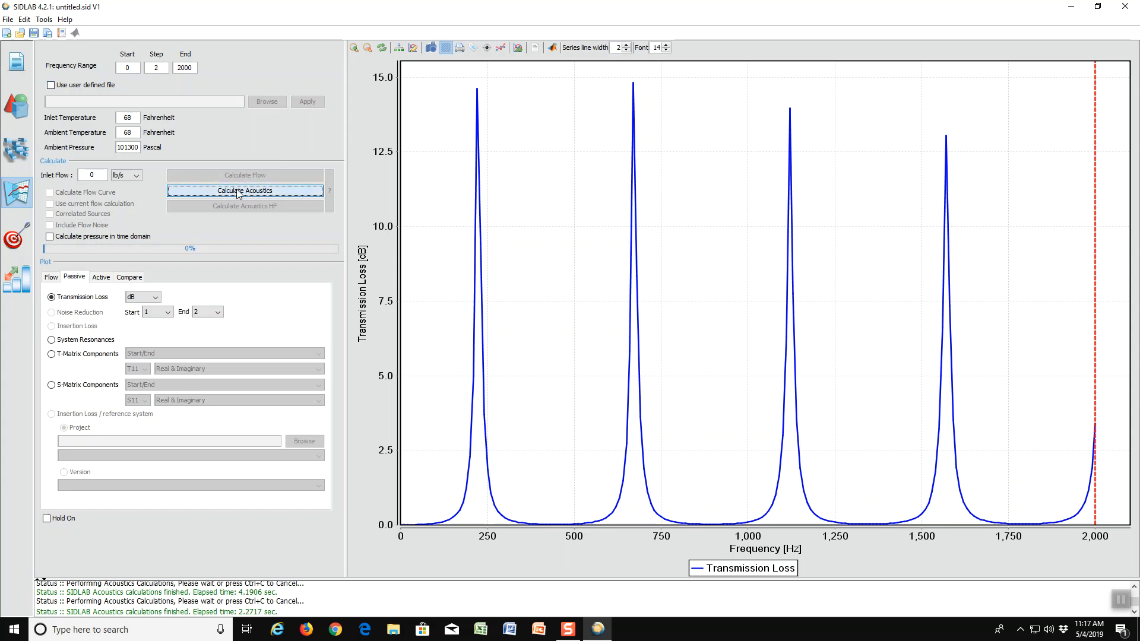
pyautogui.click(245, 191)
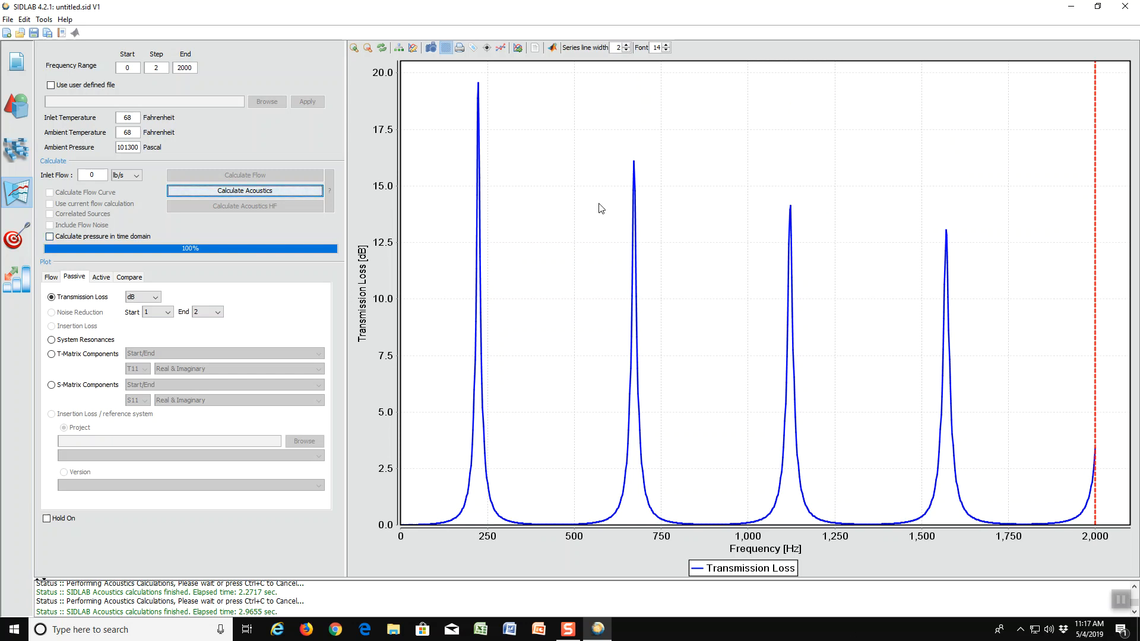
# Select the QW Resonator in the network view and set its absorbing material to Glasswool.
pyautogui.click(16, 148)
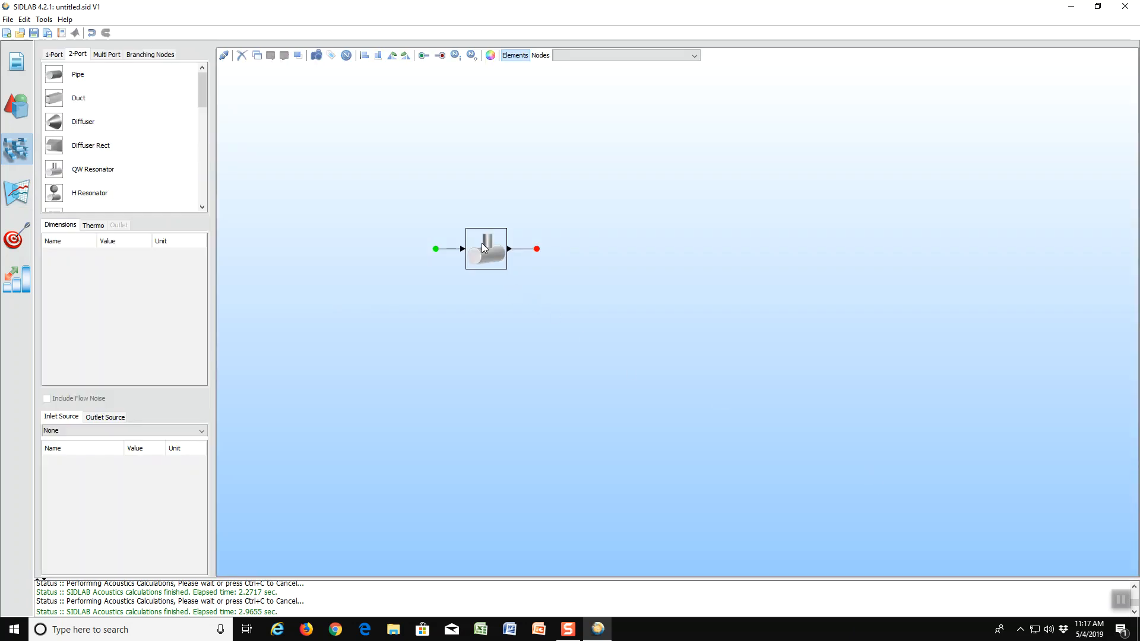
pyautogui.click(485, 248)
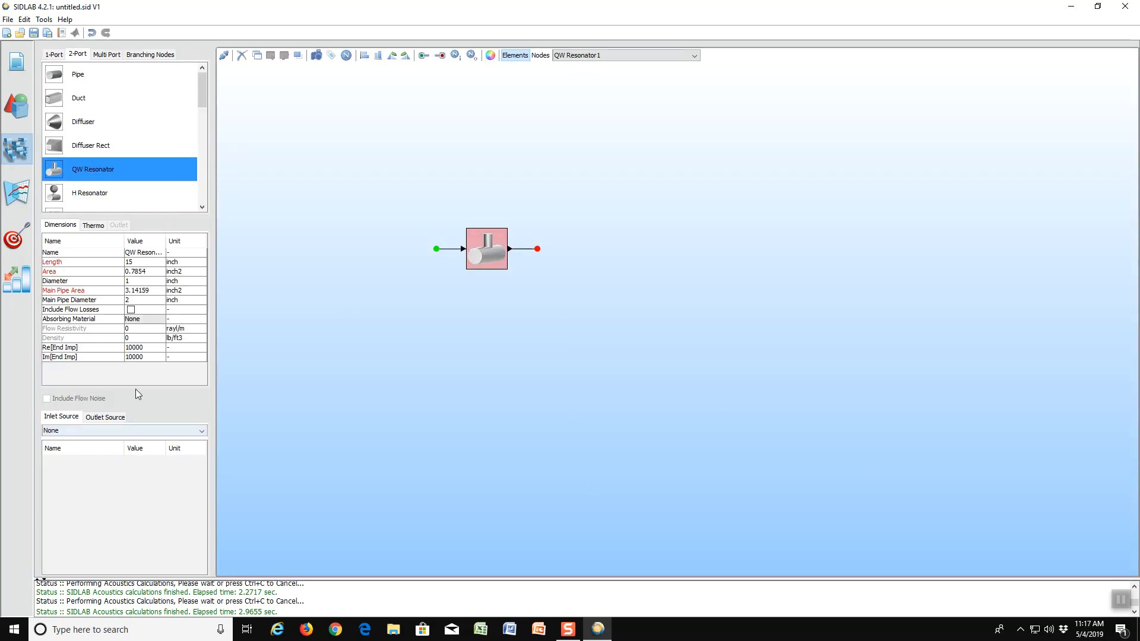
pyautogui.moveTo(143, 328)
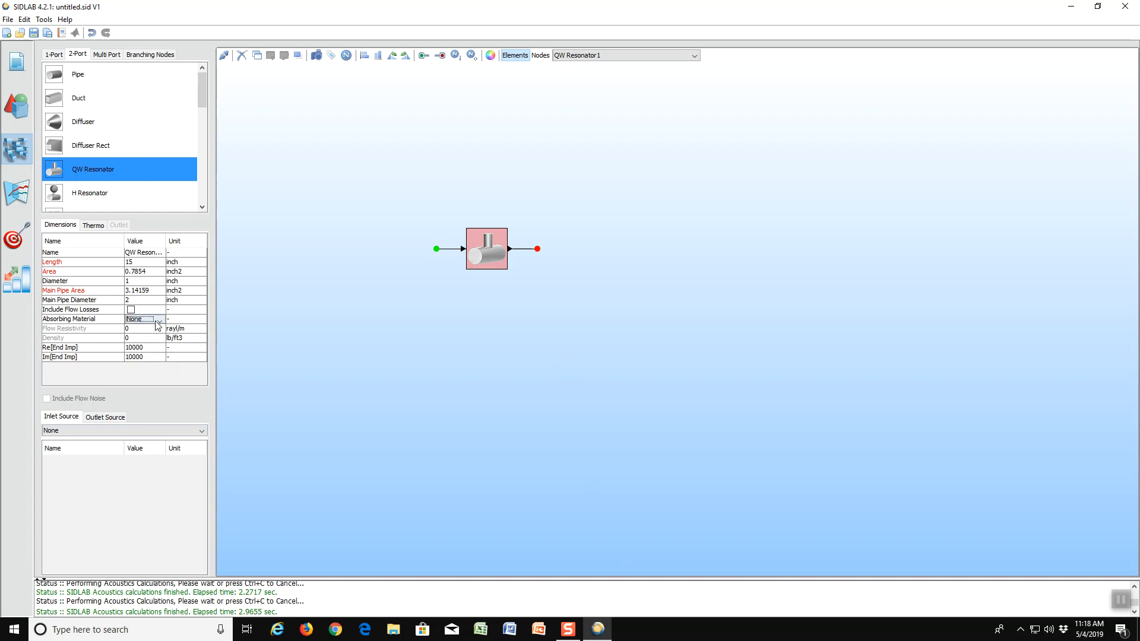
pyautogui.click(158, 319)
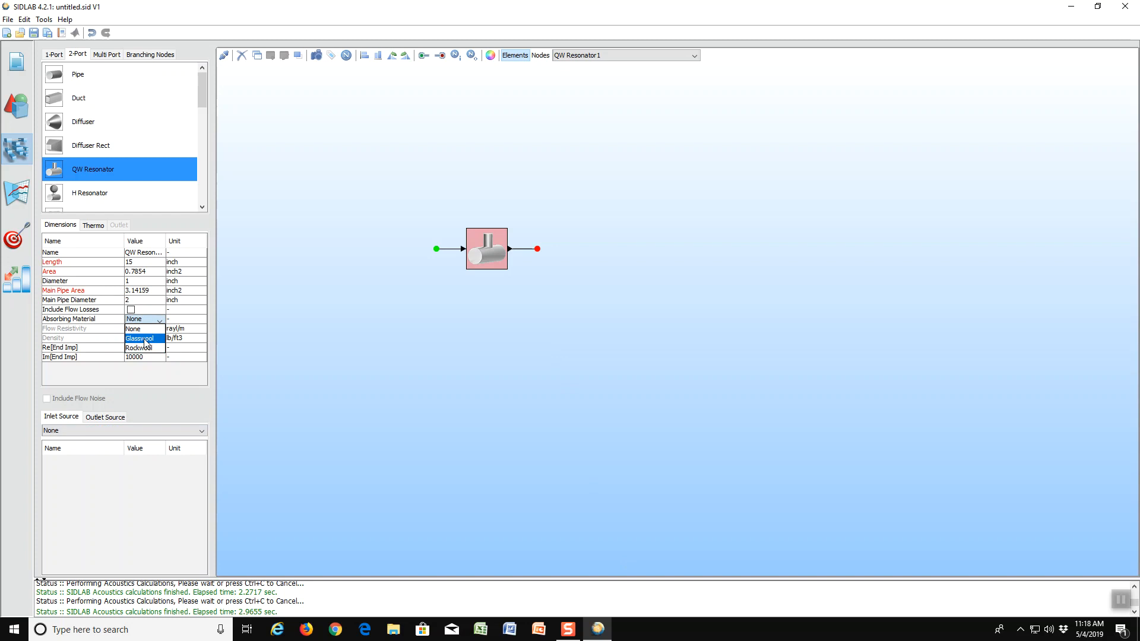
pyautogui.click(139, 338)
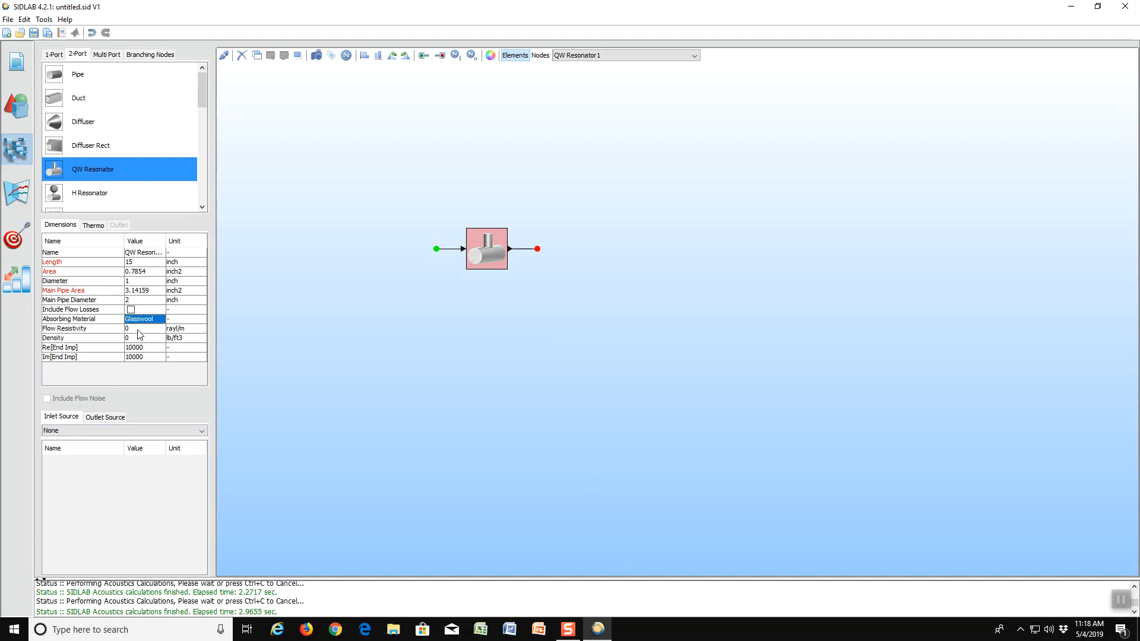
pyautogui.click(143, 327)
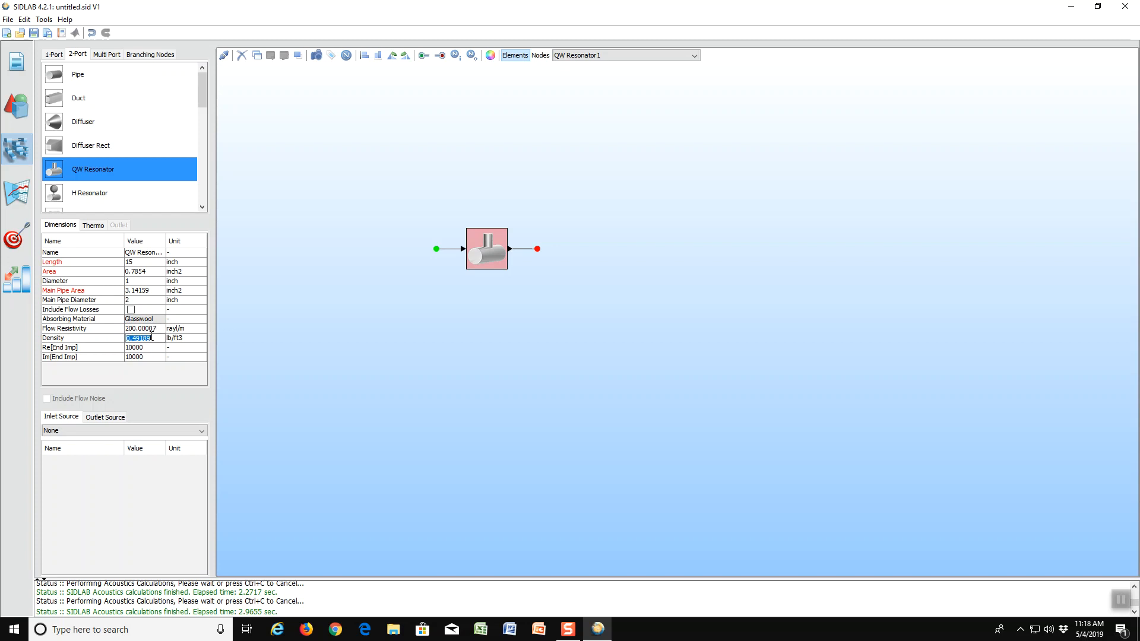
pyautogui.moveTo(16, 191)
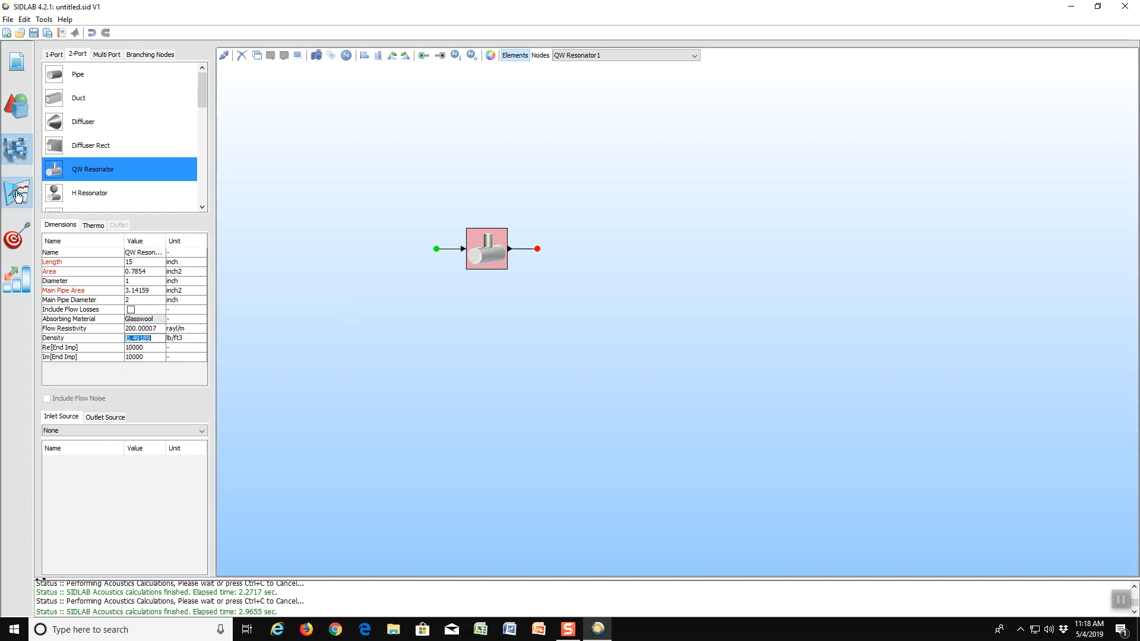
# Enable Hold On and recalculate to overlay the glass-wool transmission loss curve.
pyautogui.click(16, 193)
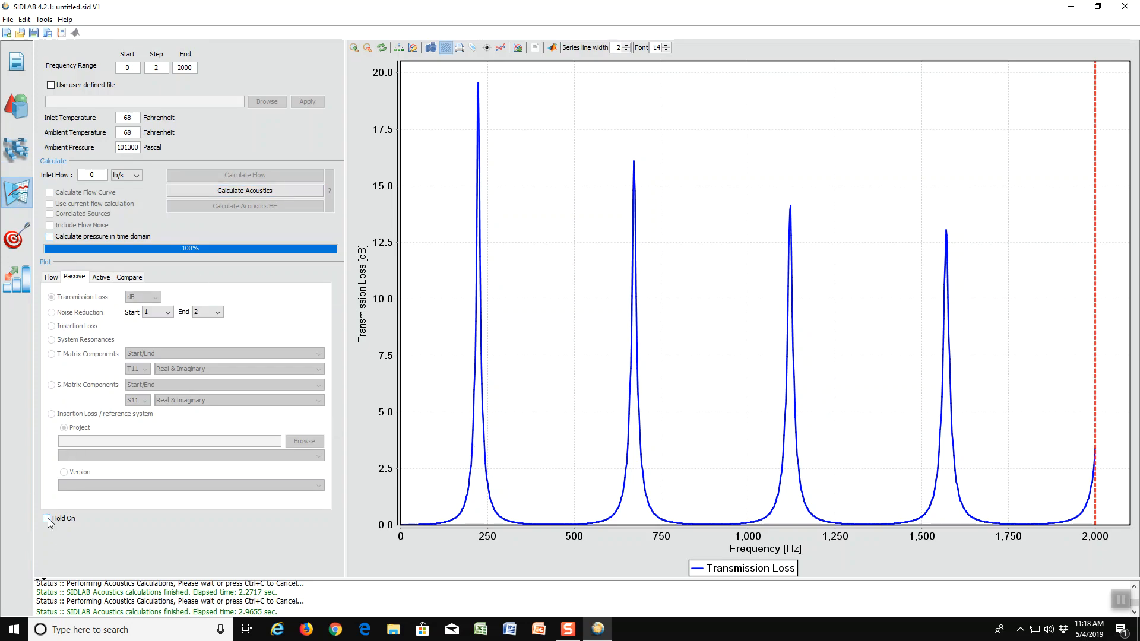
pyautogui.click(46, 518)
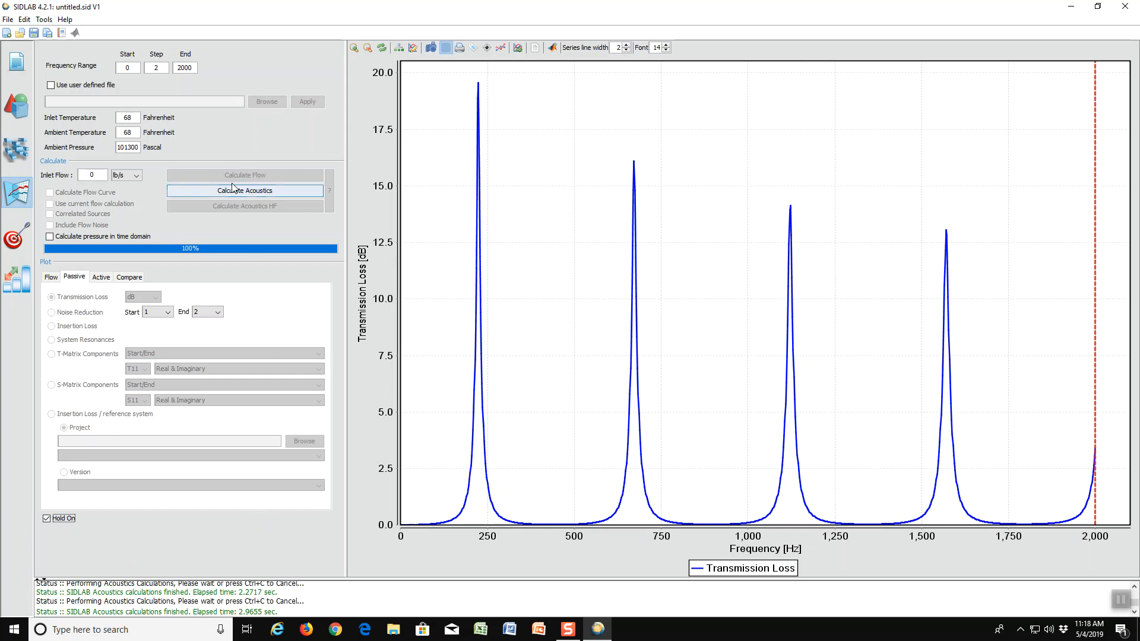
pyautogui.click(245, 191)
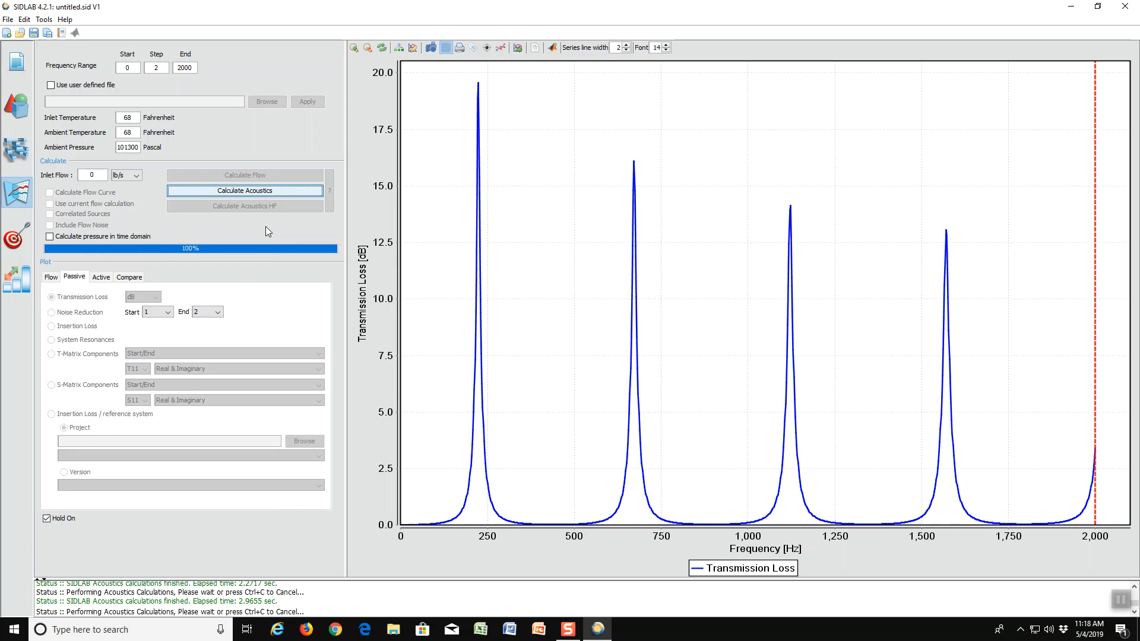
pyautogui.click(246, 190)
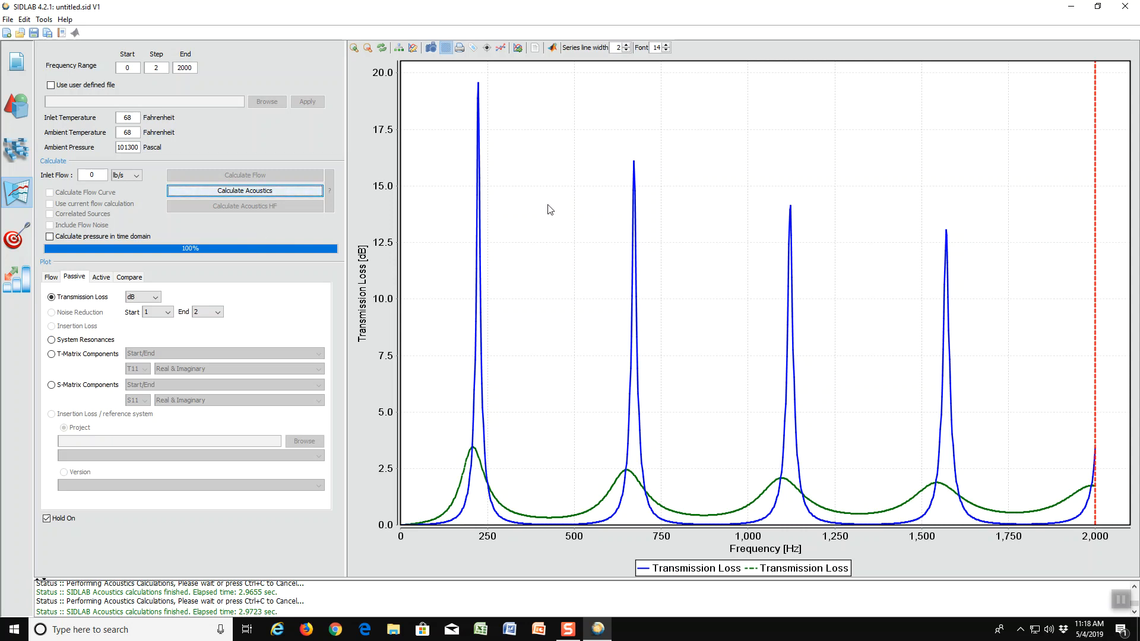
pyautogui.moveTo(547, 220)
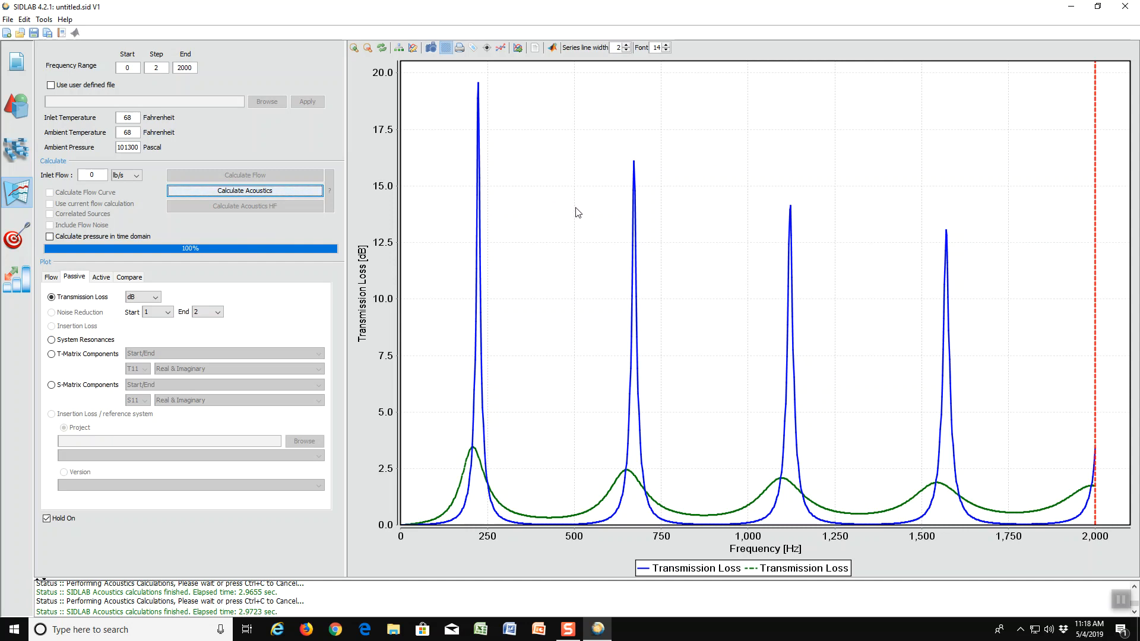
pyautogui.moveTo(571, 219)
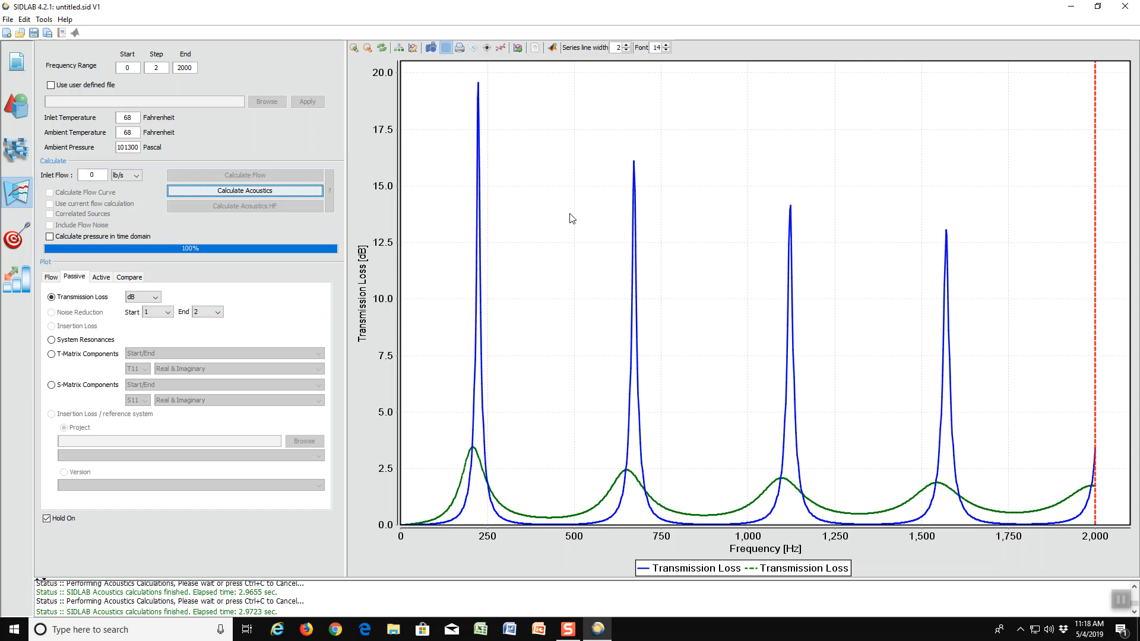
pyautogui.moveTo(492, 100)
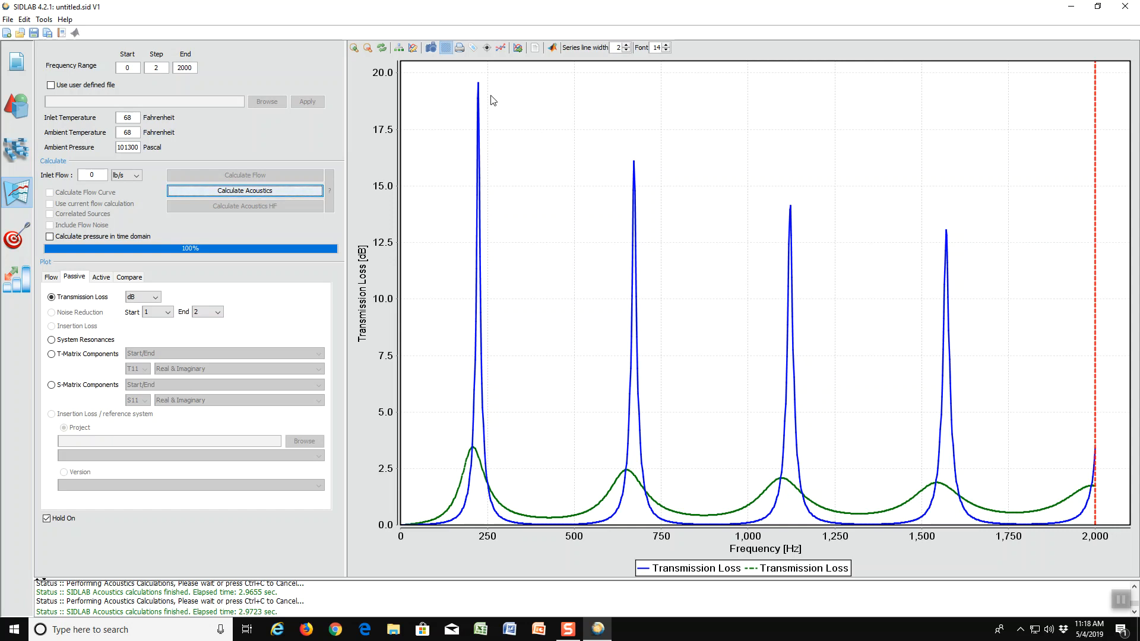
pyautogui.moveTo(478, 87)
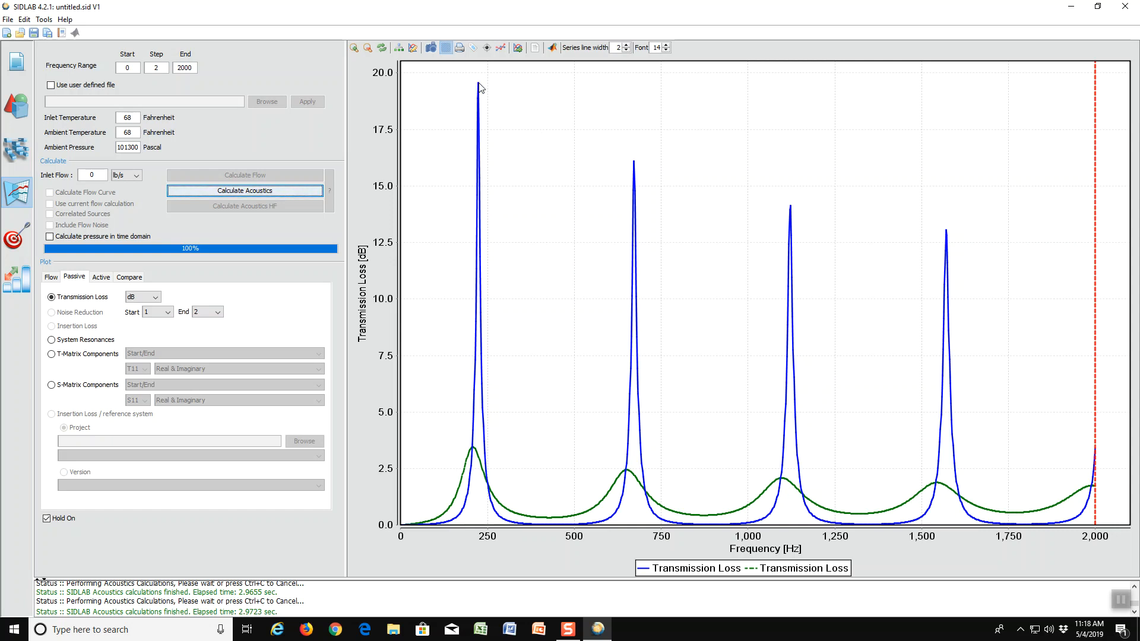
pyautogui.moveTo(480, 87)
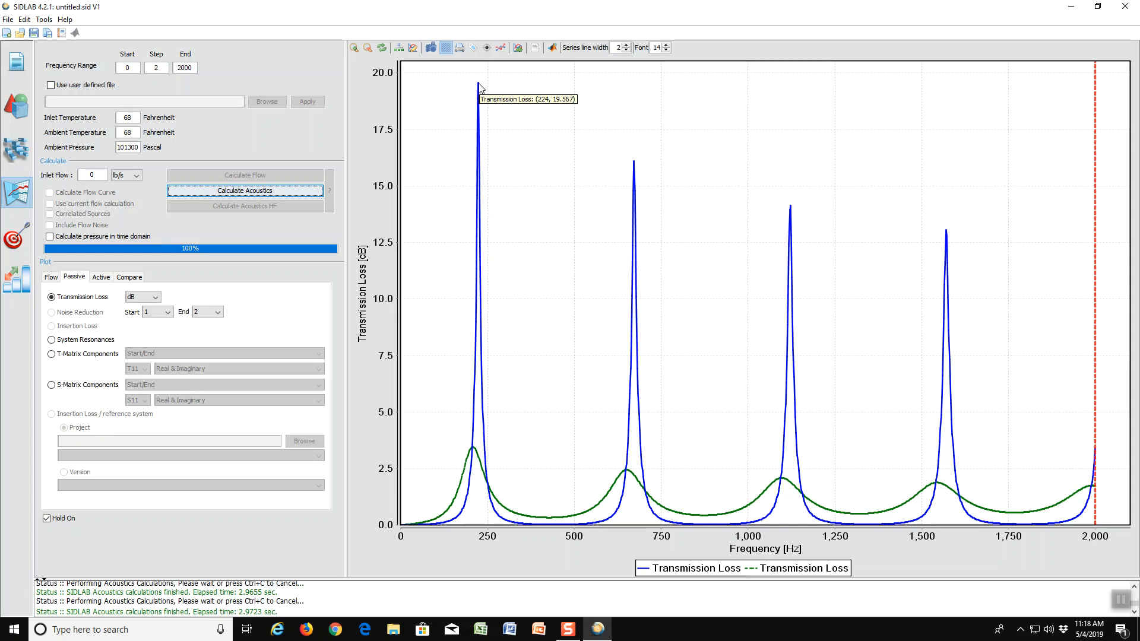